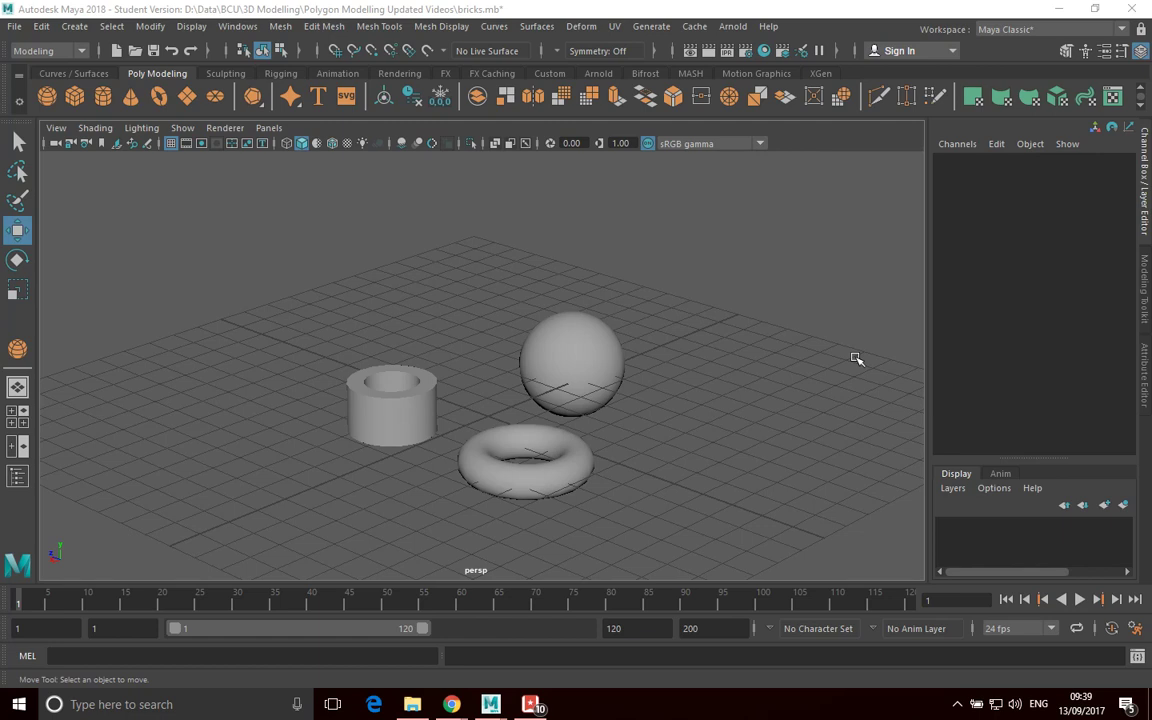
mouse_move(288, 348)
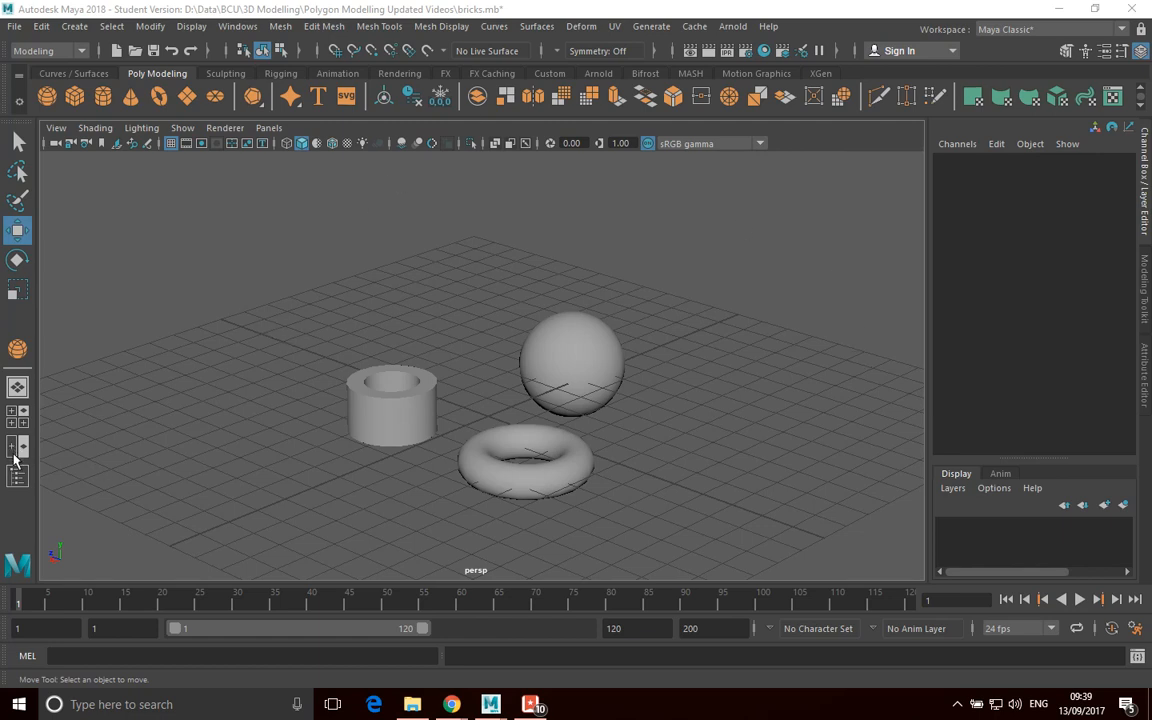
mouse_move(16, 485)
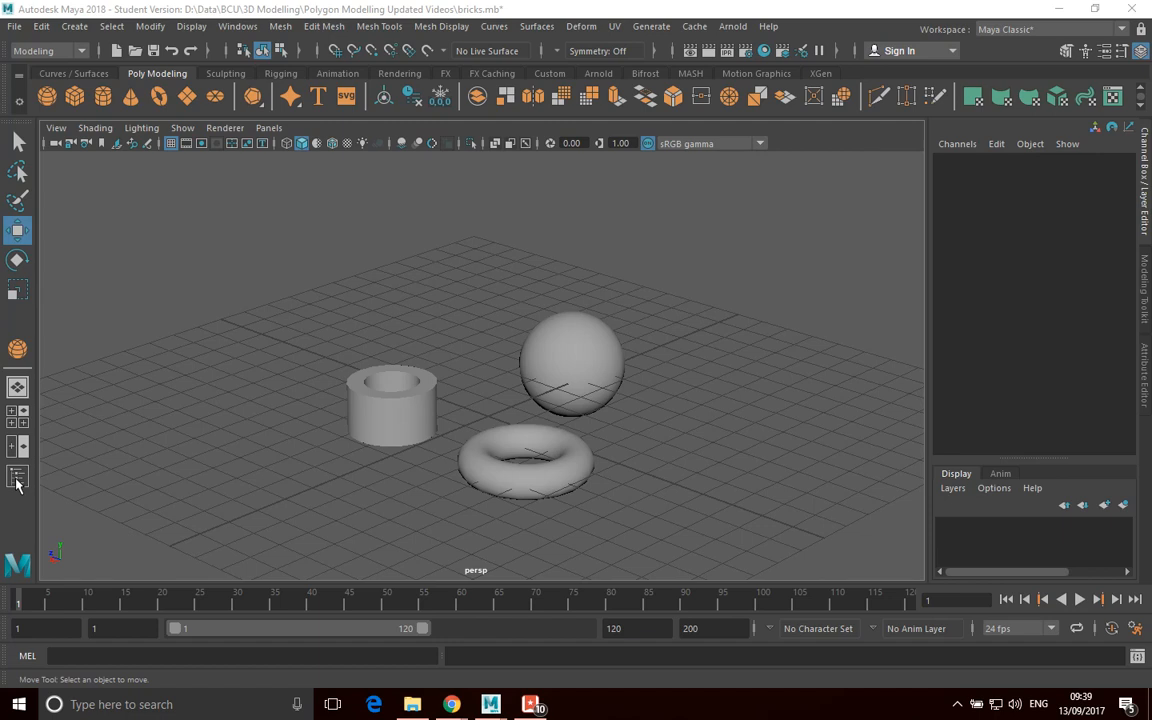
Show the Outliner, then select pTorus1 and then pPipe1 to view the pipe's attributes.
click(17, 476)
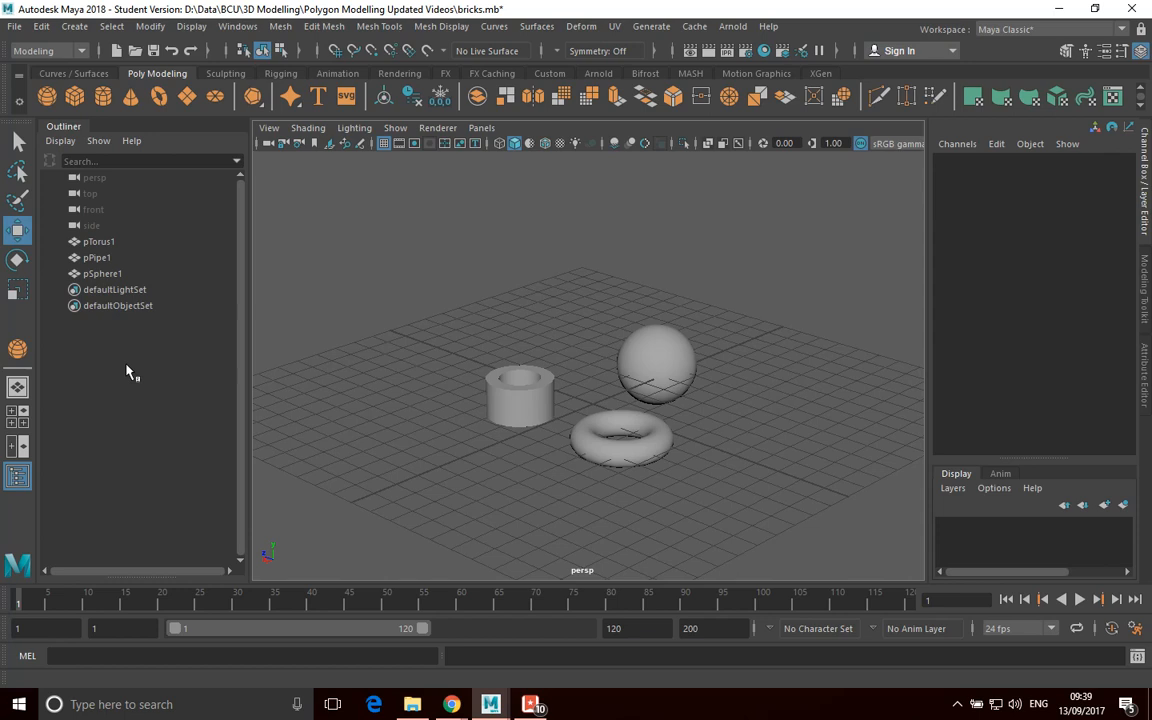
mouse_move(525, 411)
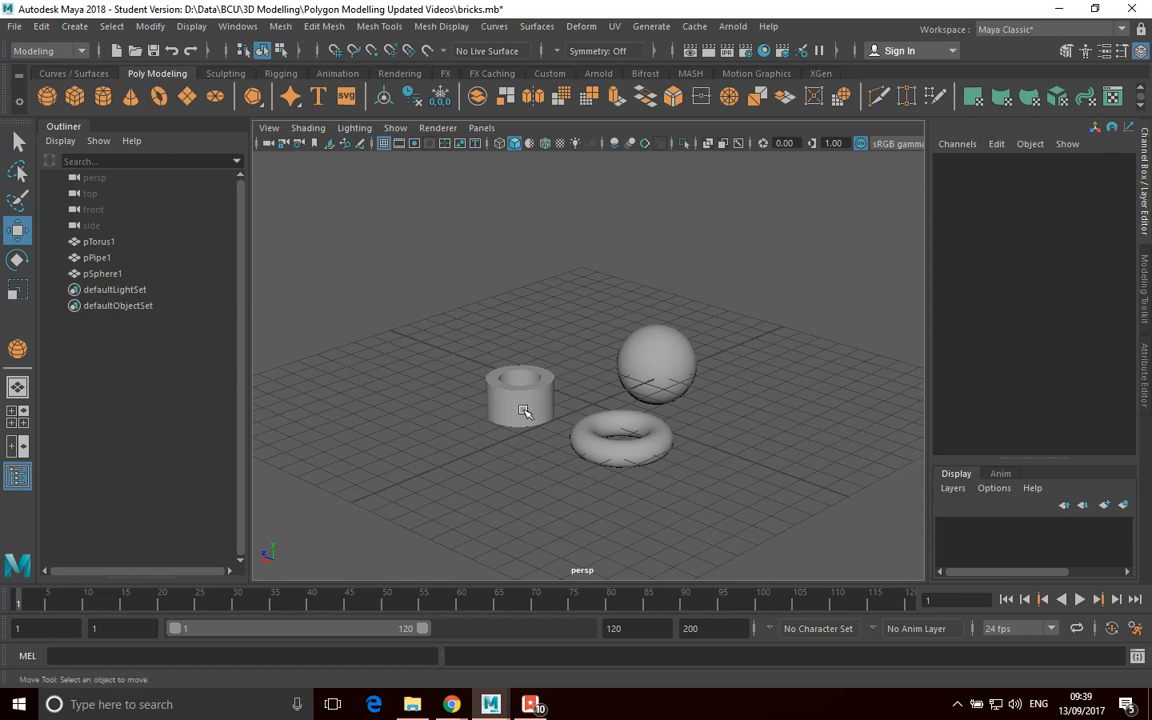
click(622, 437)
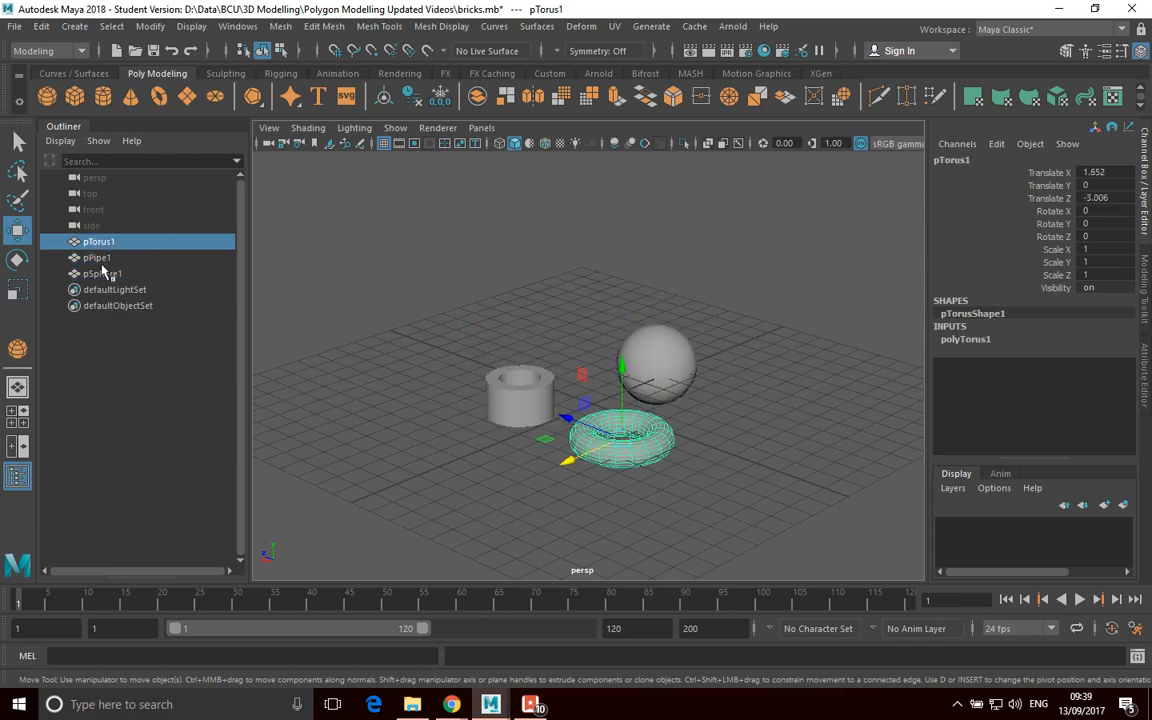
click(97, 257)
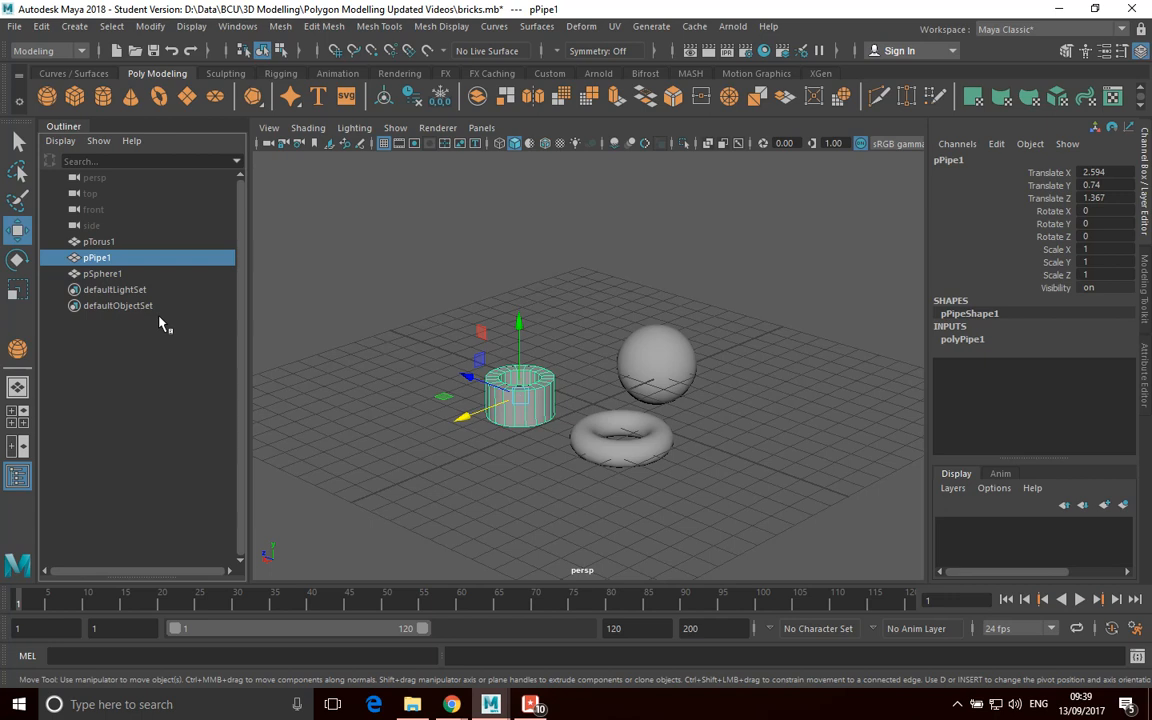
mouse_move(108, 238)
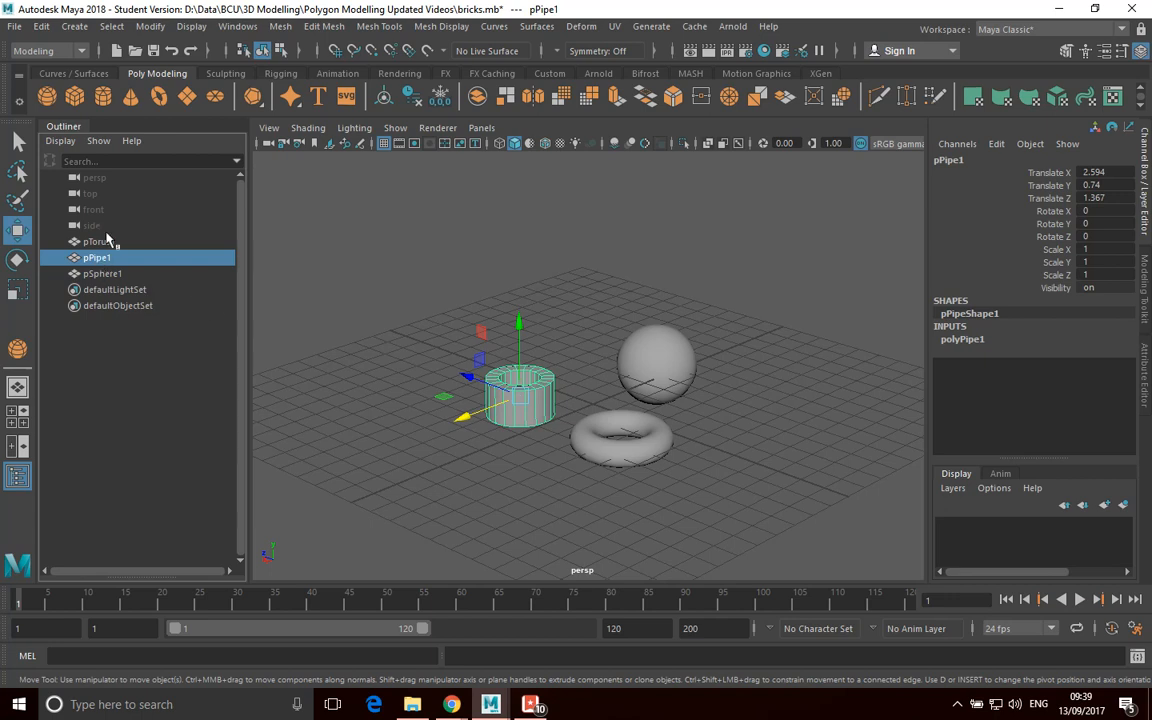
mouse_move(97, 257)
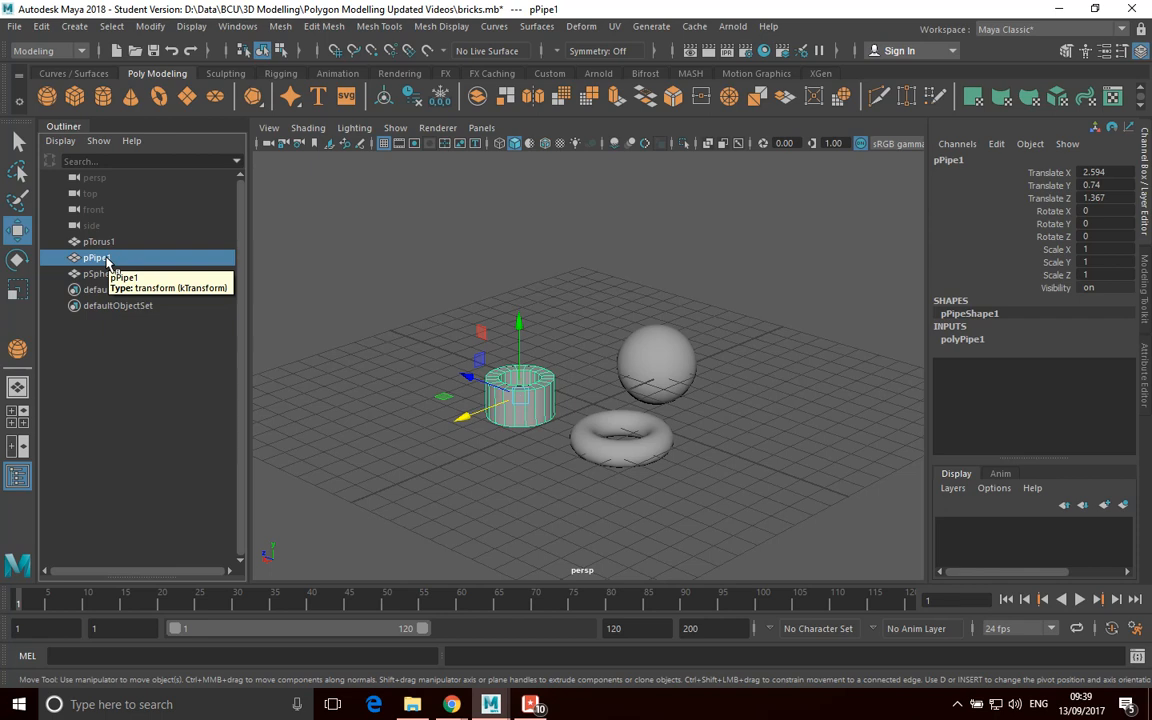
mouse_move(575, 463)
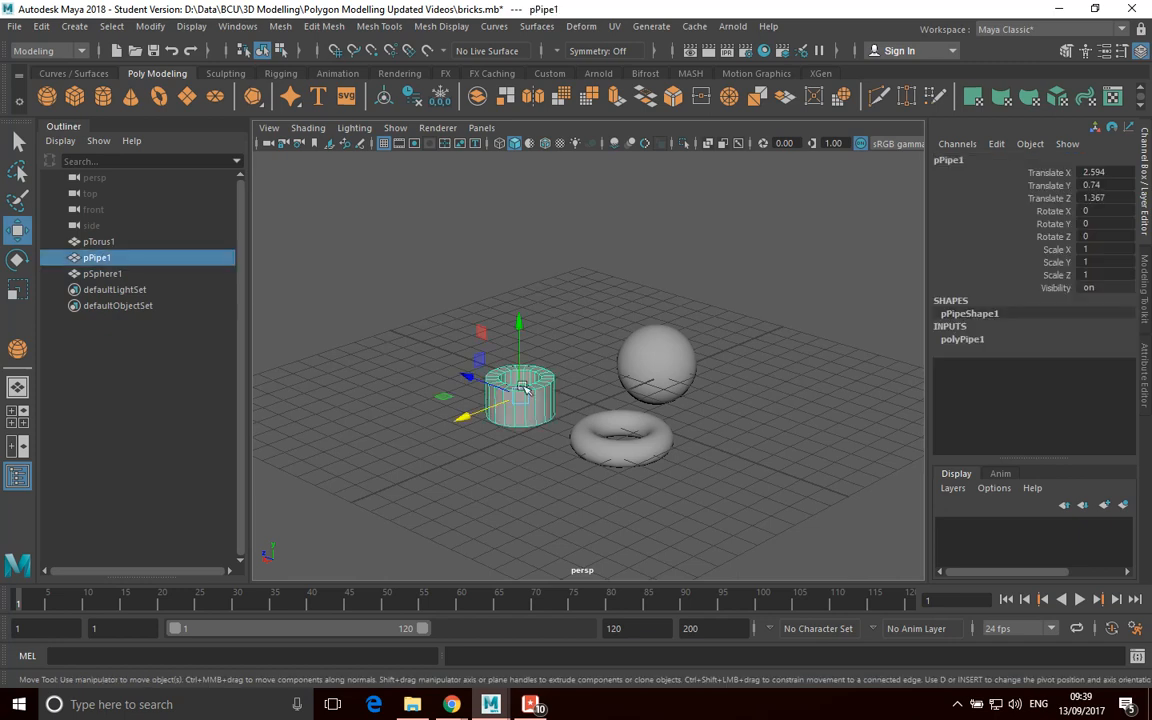
mouse_move(498, 418)
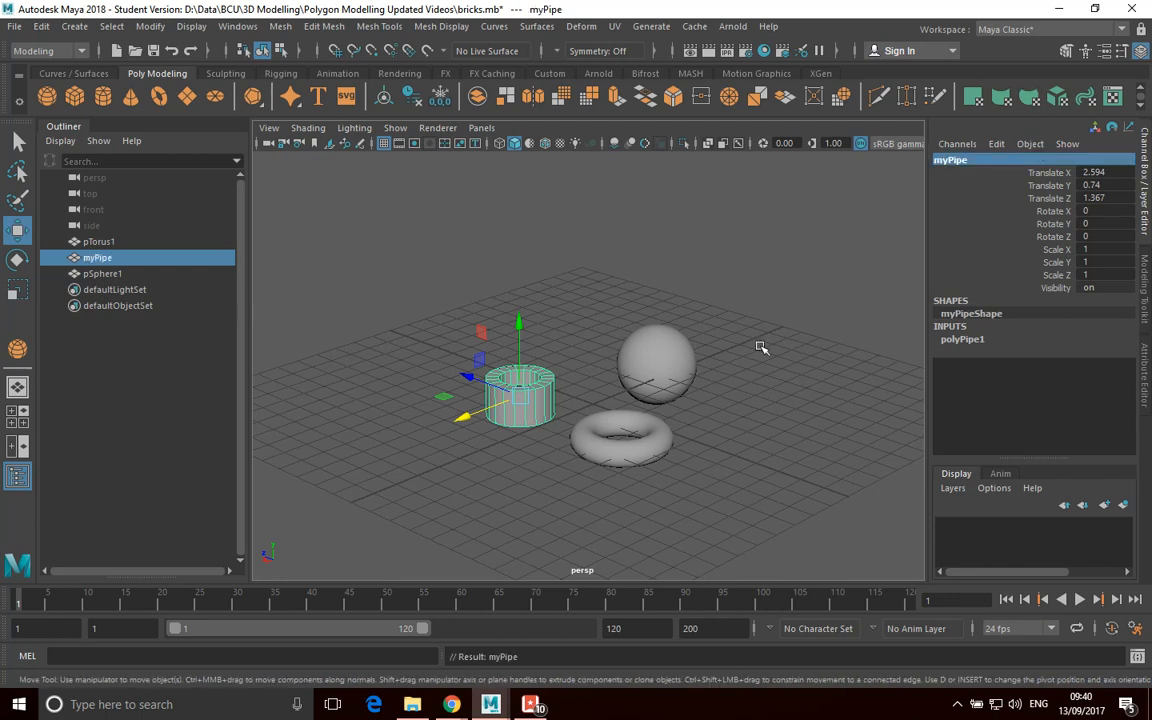
Rename pPipe1 to myPipe from its Outliner entry.
click(97, 258)
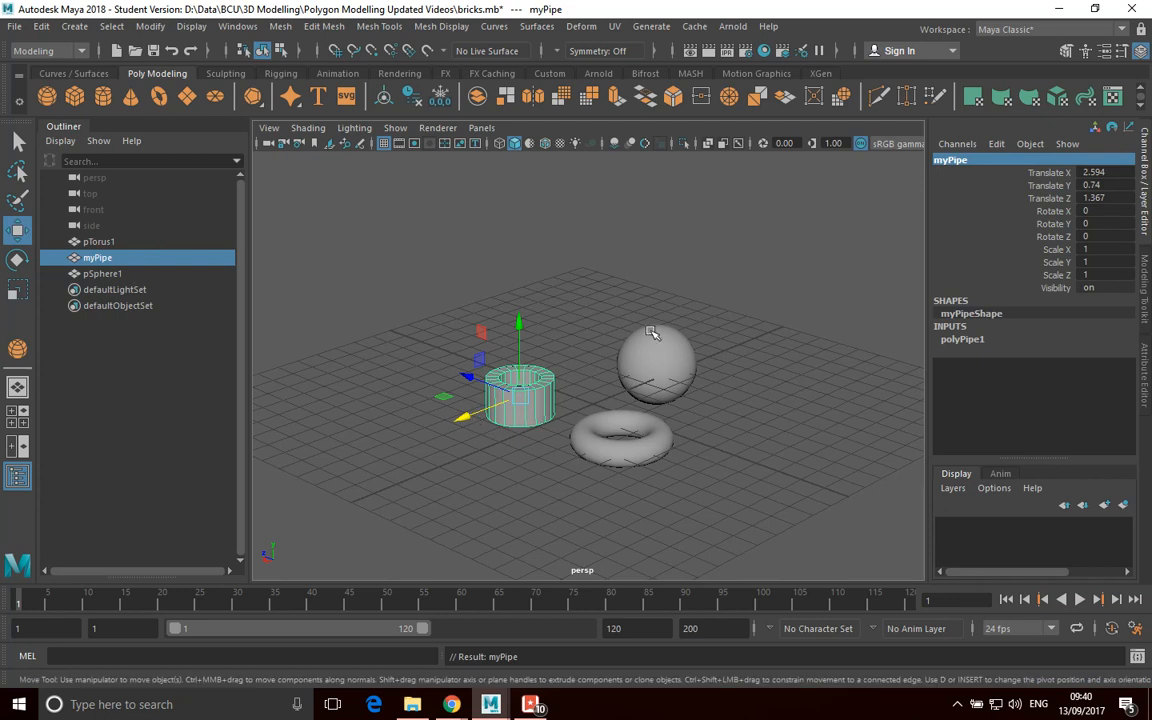
mouse_move(131, 290)
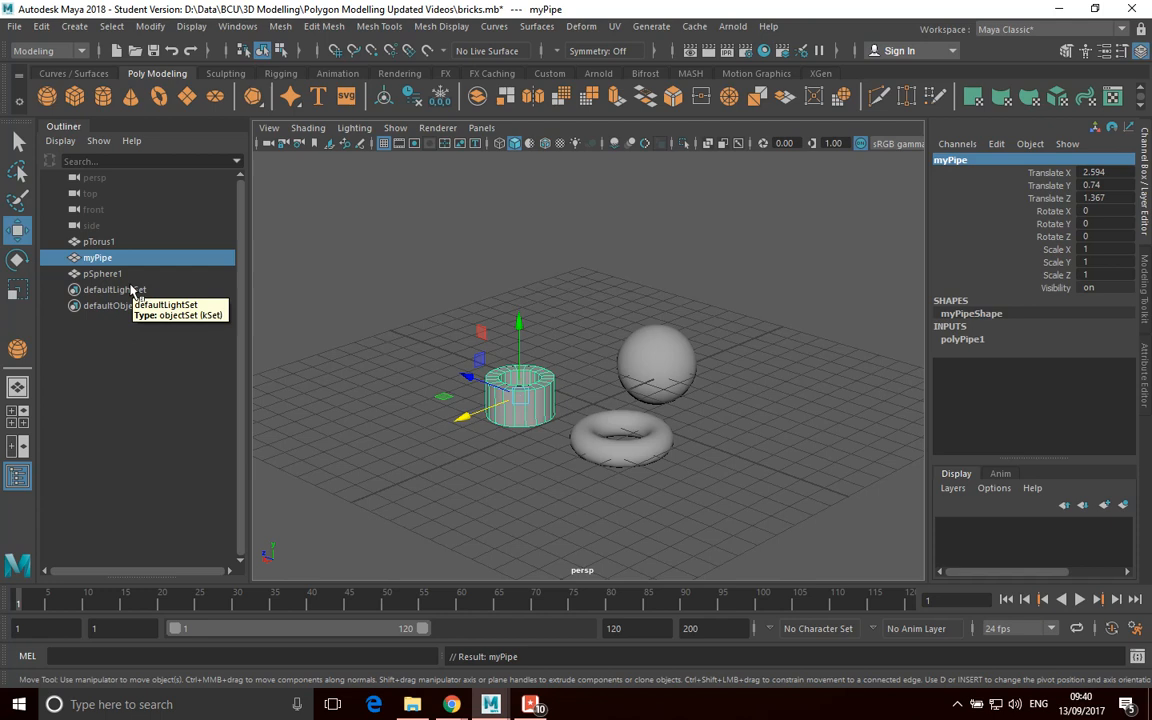
mouse_move(122, 276)
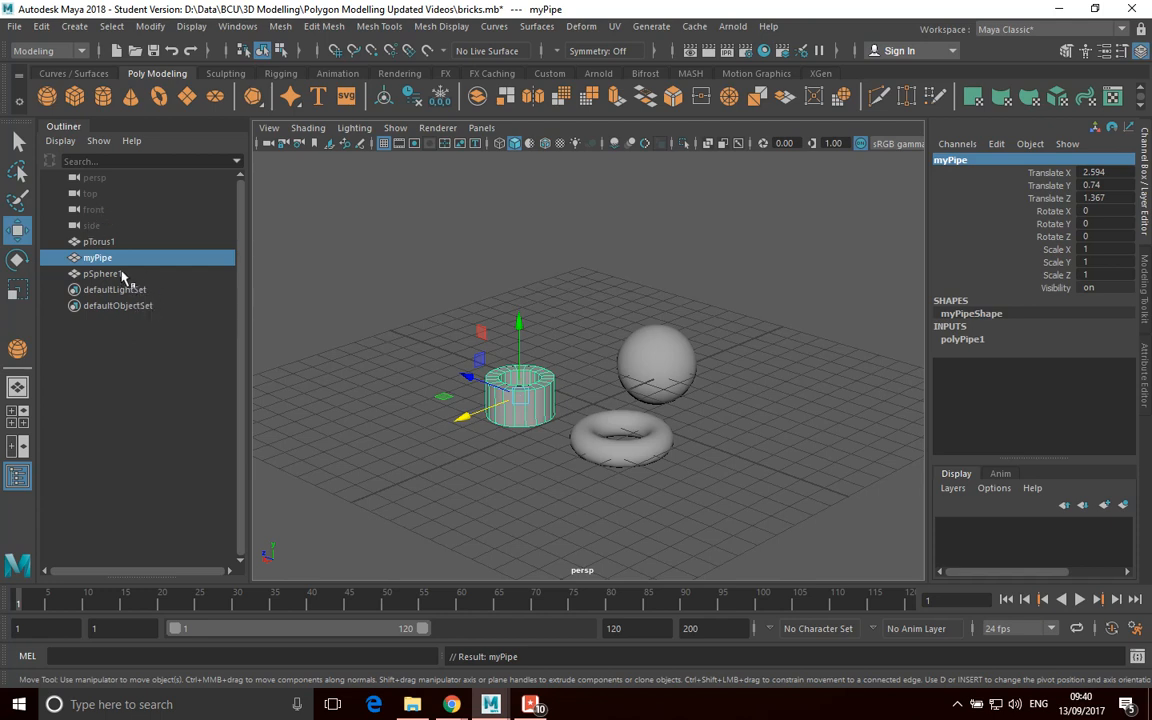
mouse_move(90, 197)
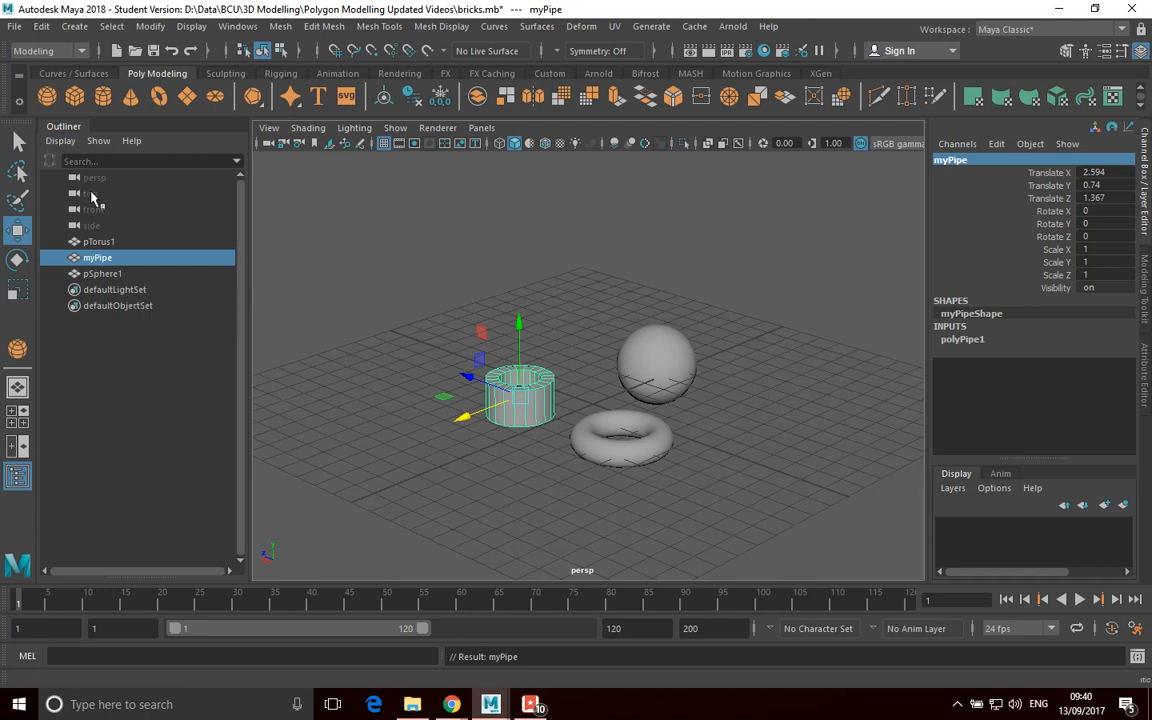
mouse_move(120, 535)
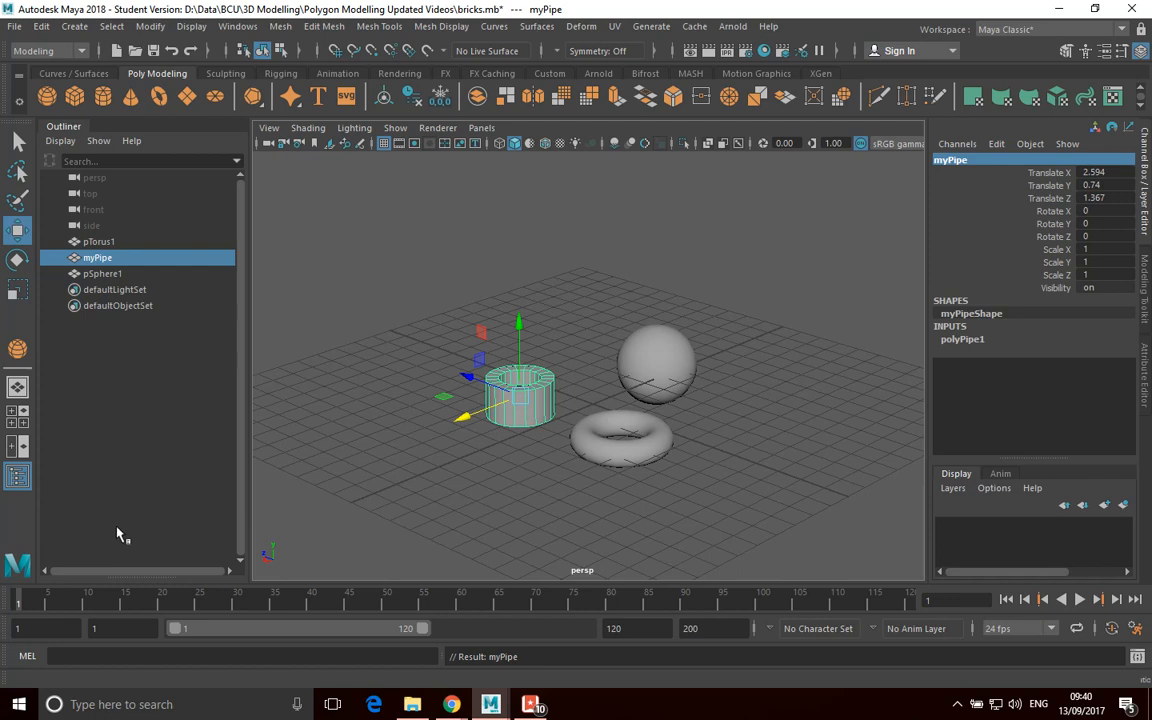
click(59, 140)
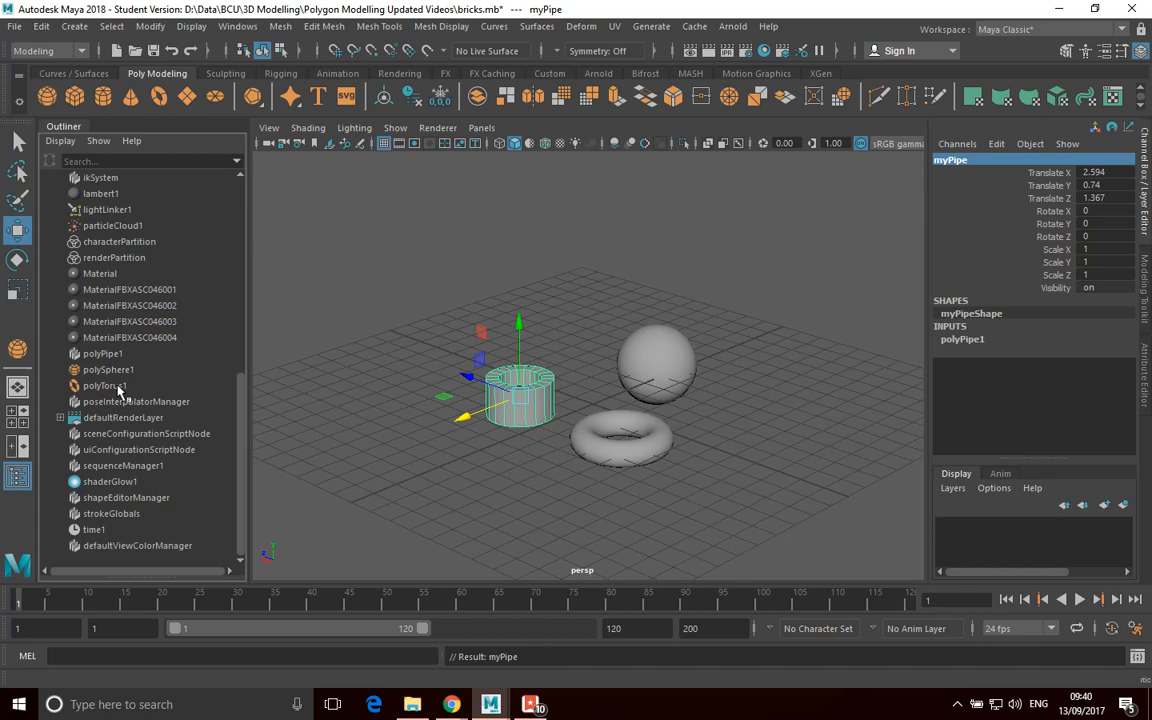
scroll(up, 3)
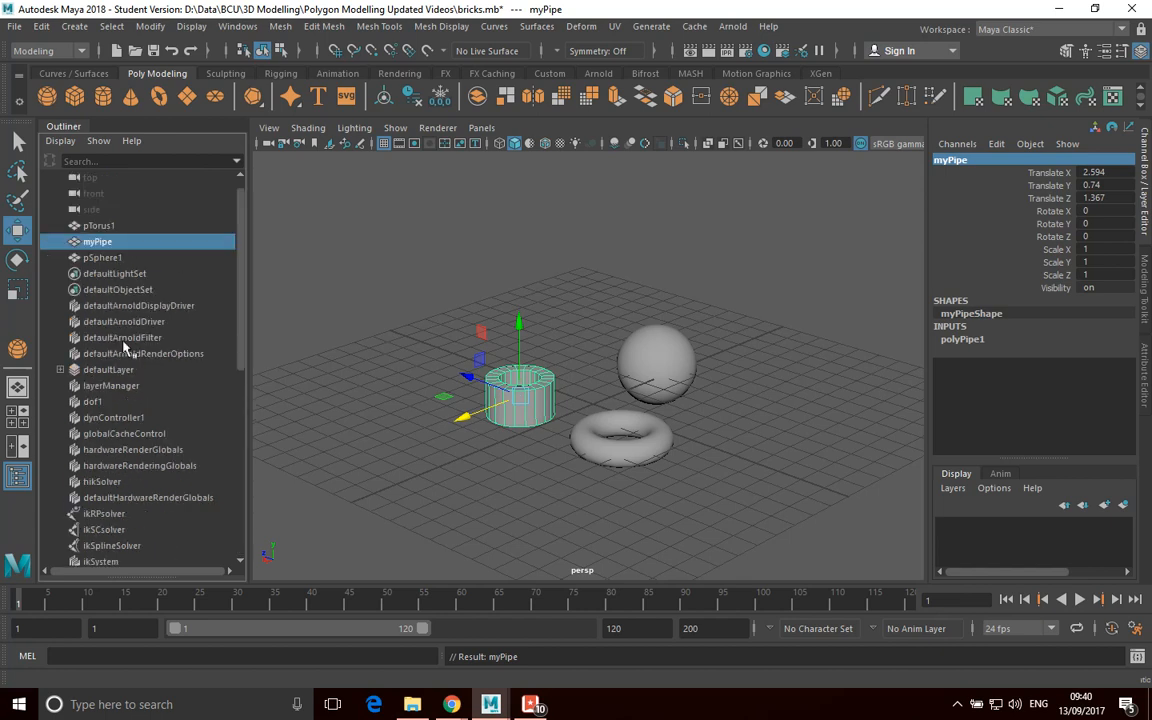
click(60, 140)
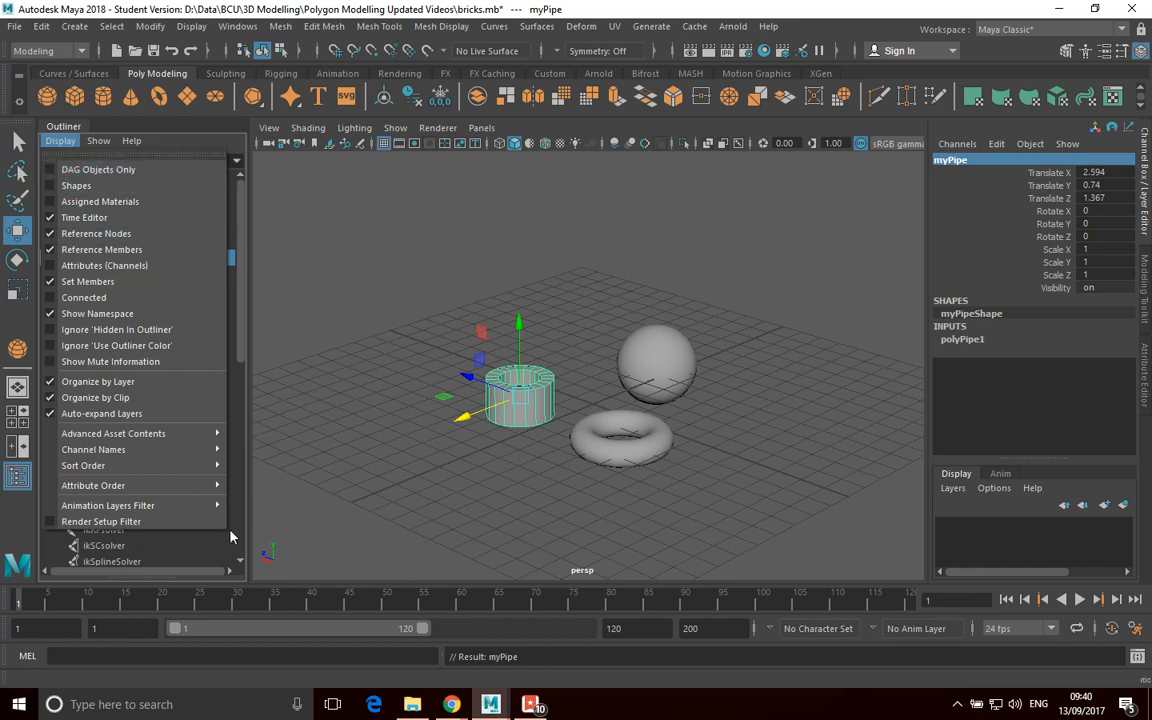
click(112, 561)
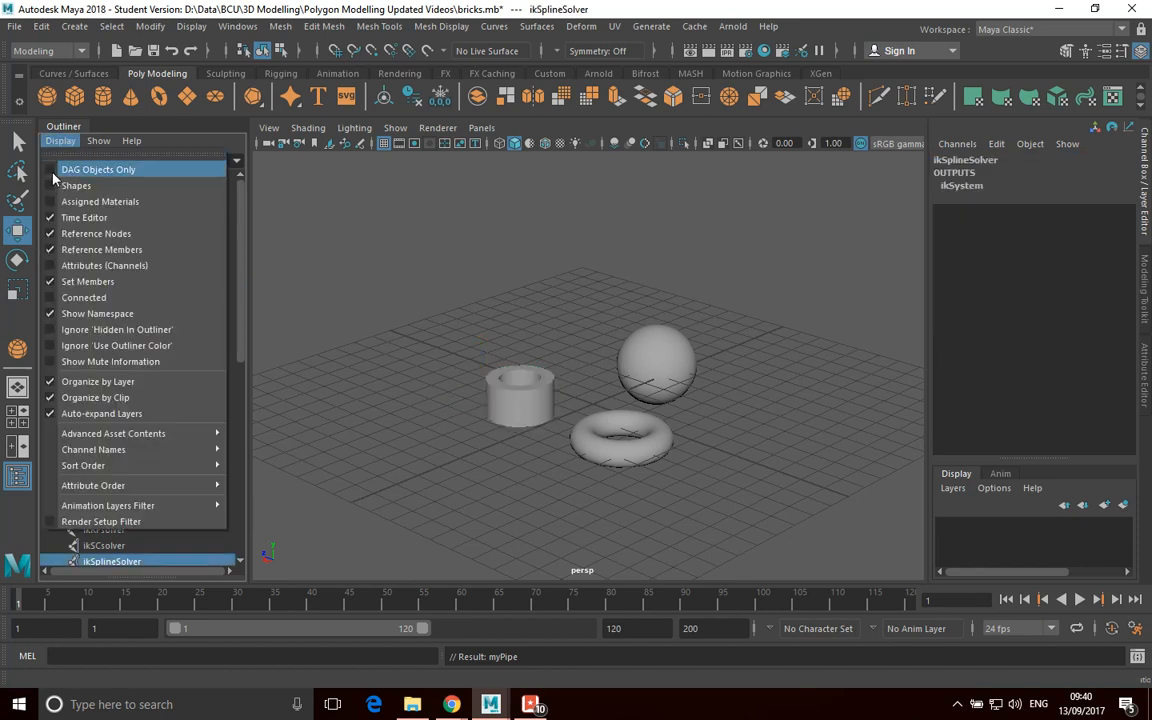
click(98, 169)
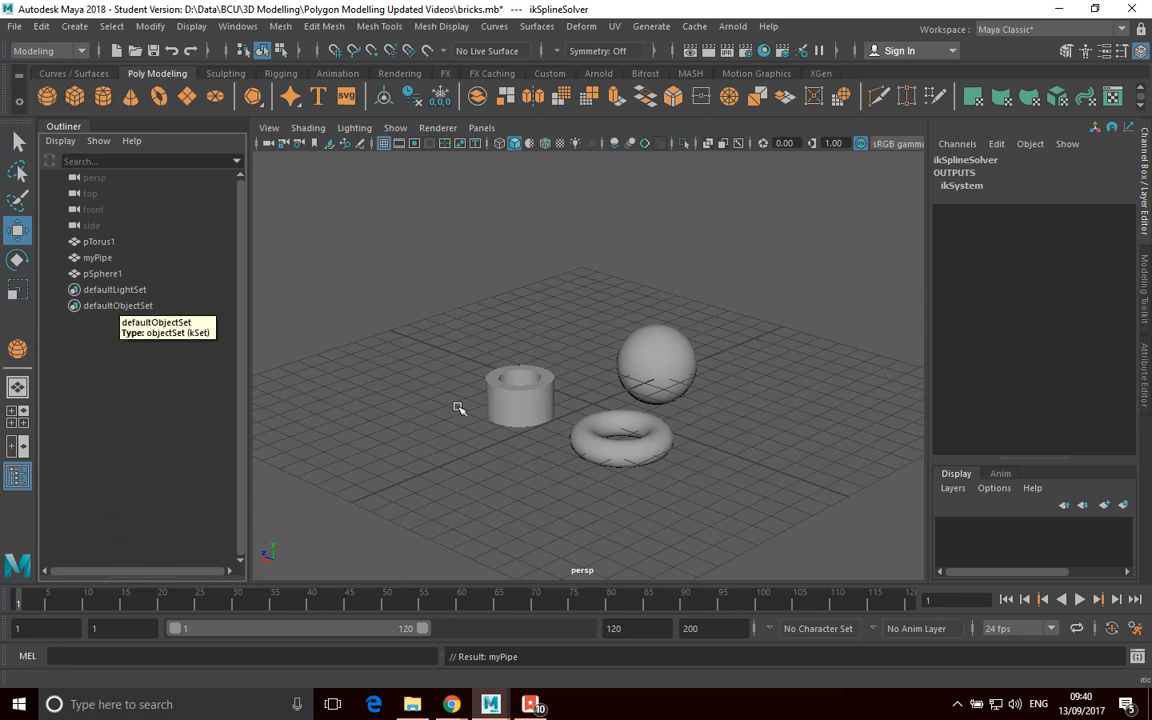
mouse_move(115, 273)
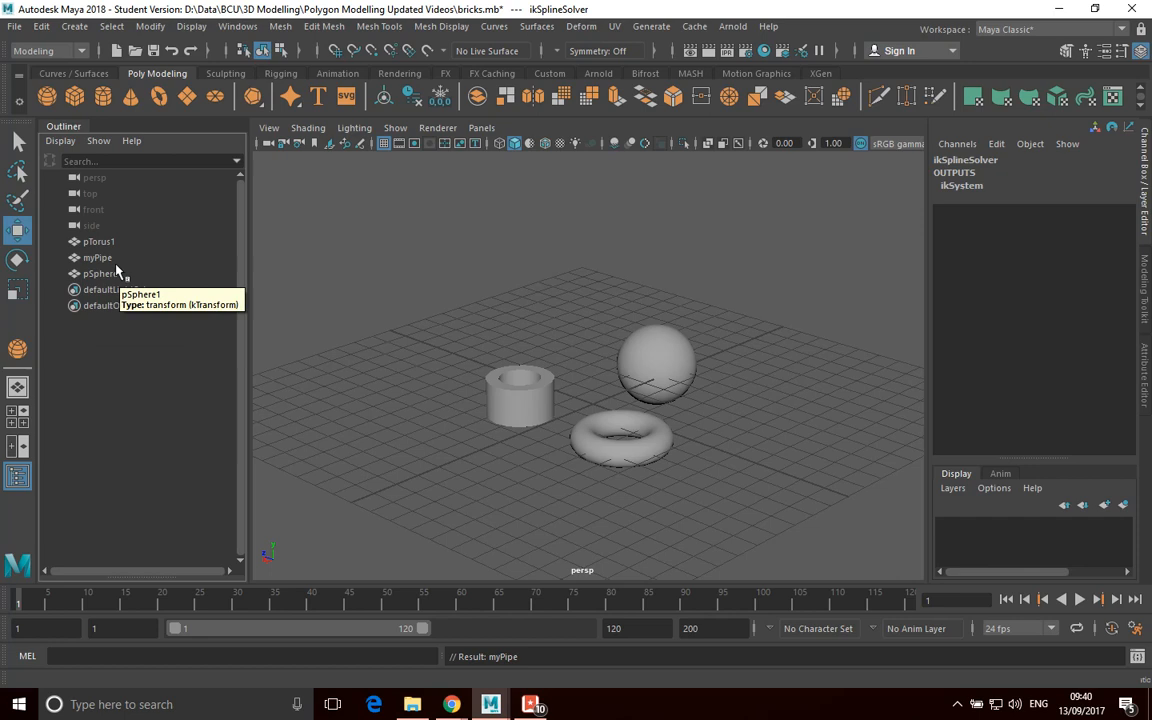
mouse_move(500, 382)
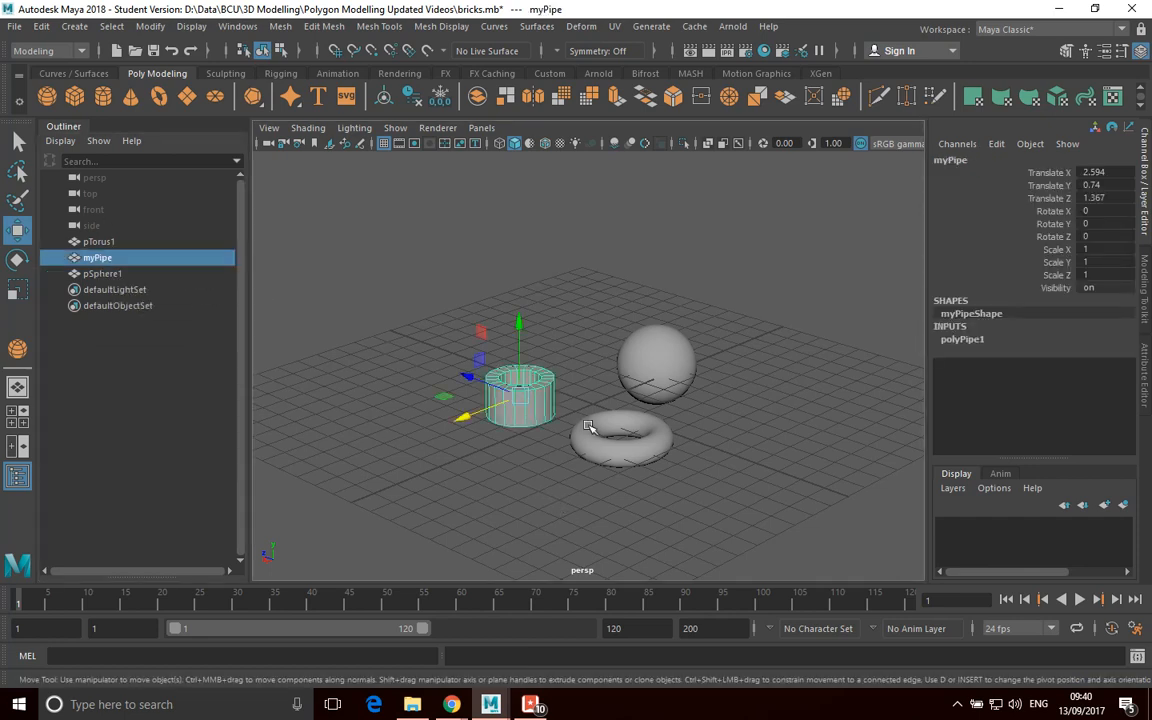
mouse_move(665, 370)
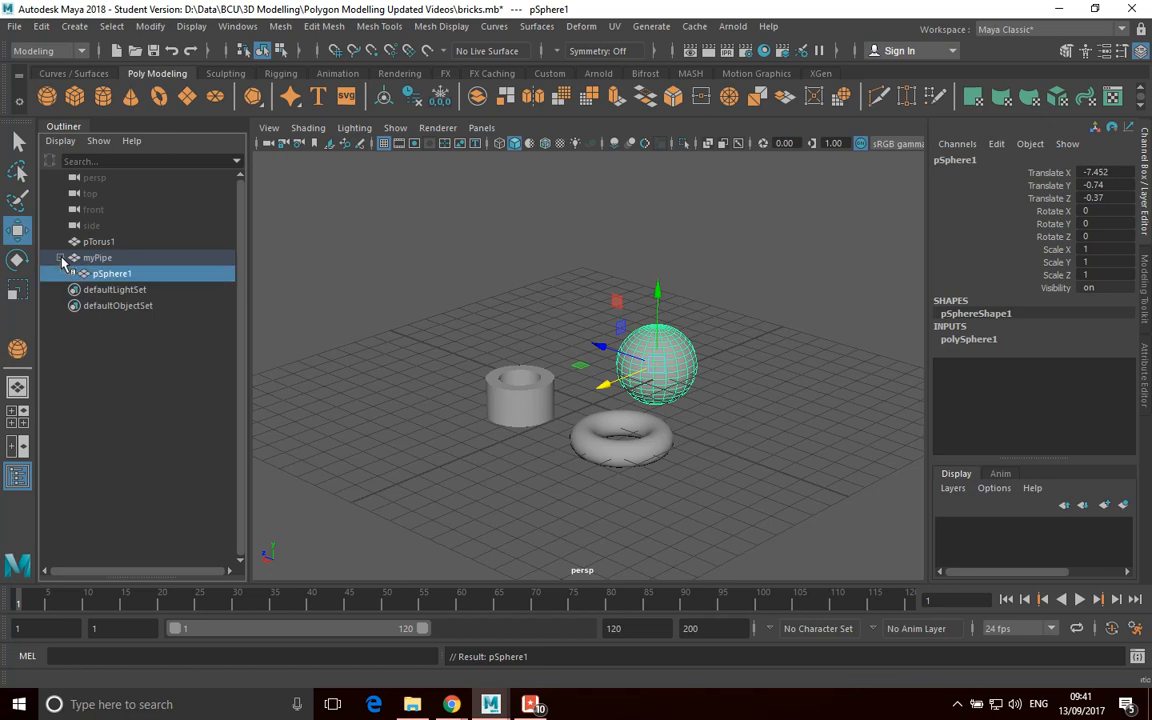
Expand myPipe to reveal child pSphere1, then drag the sphere back and forth on its own.
click(61, 257)
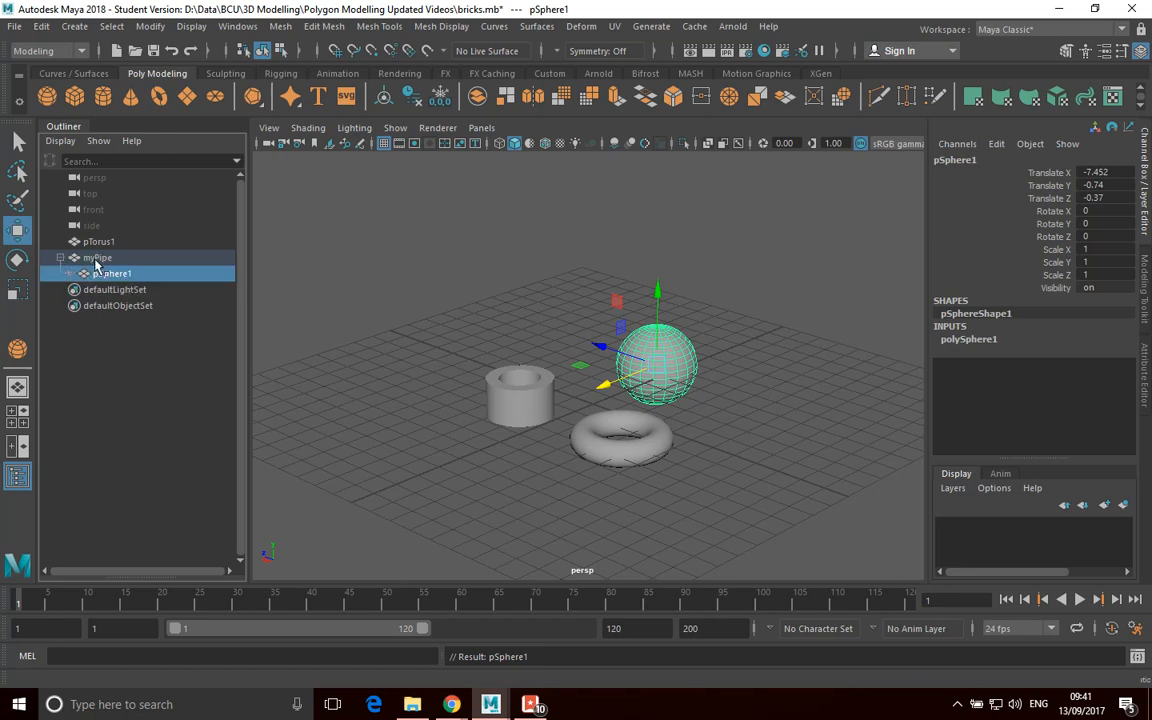
mouse_move(96, 258)
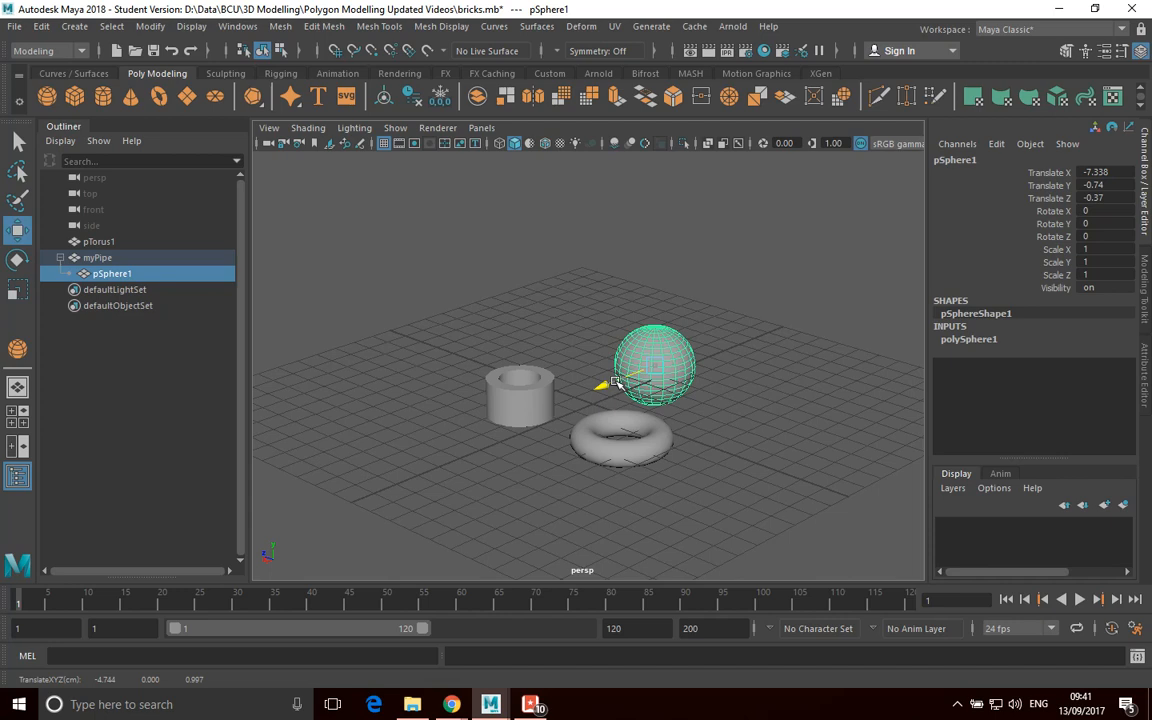
drag(655, 365, 578, 330)
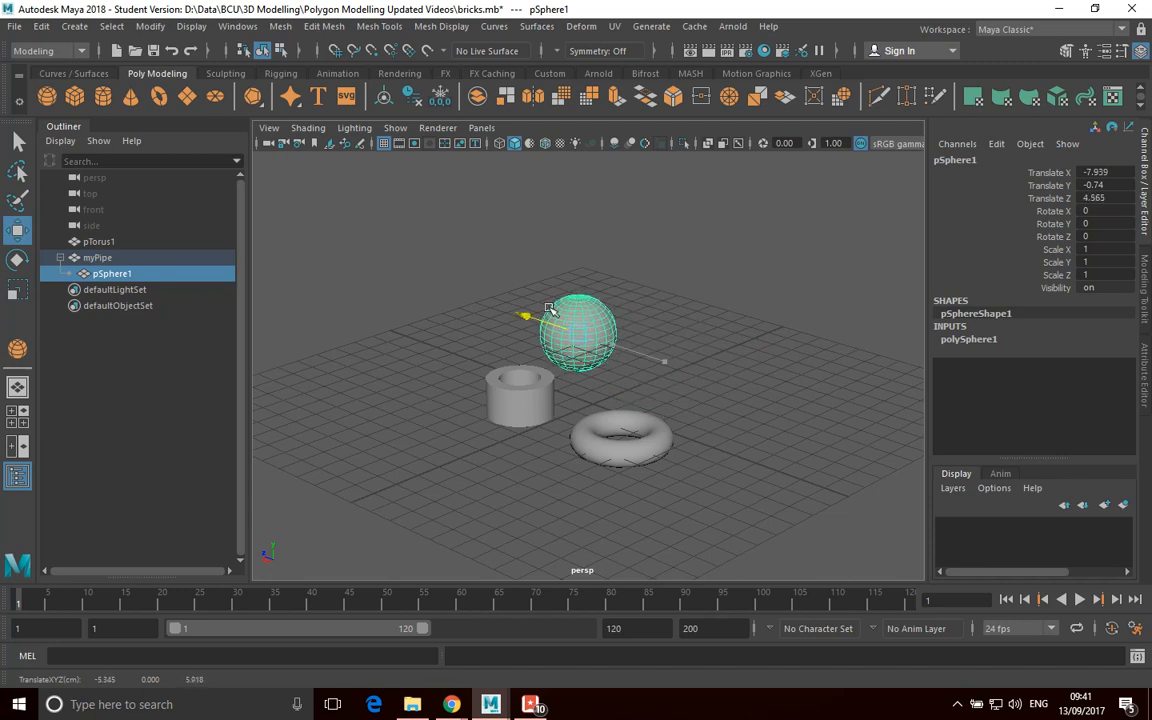
drag(578, 335, 640, 355)
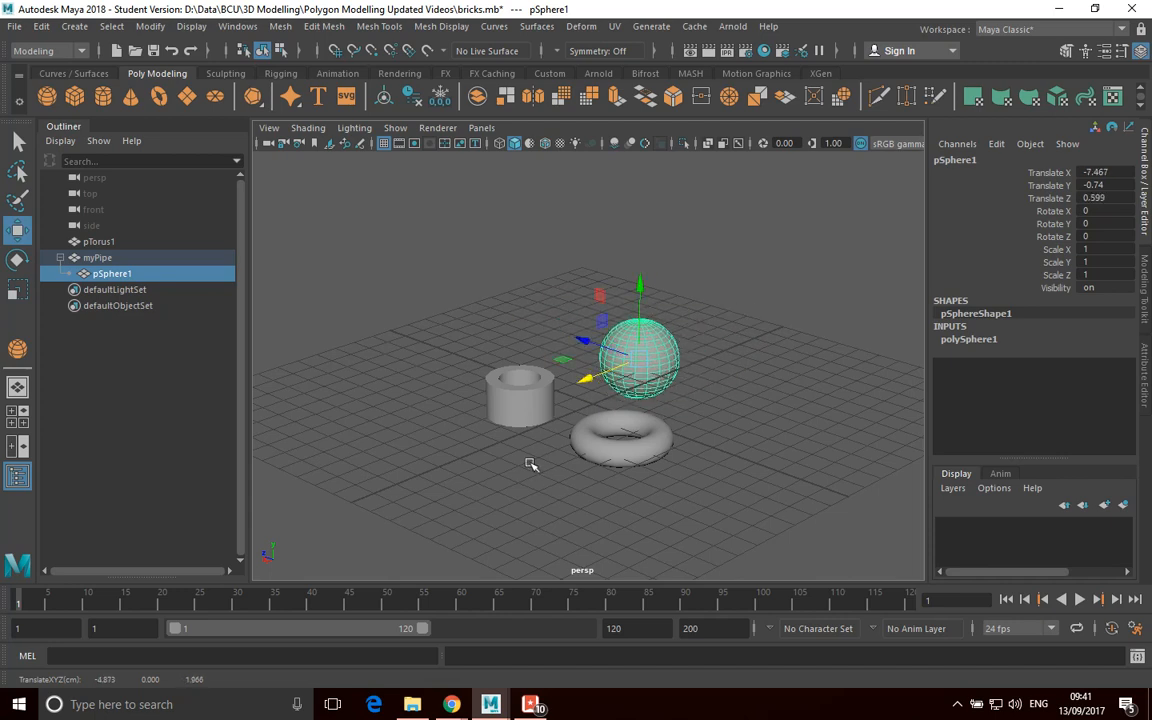
mouse_move(520, 400)
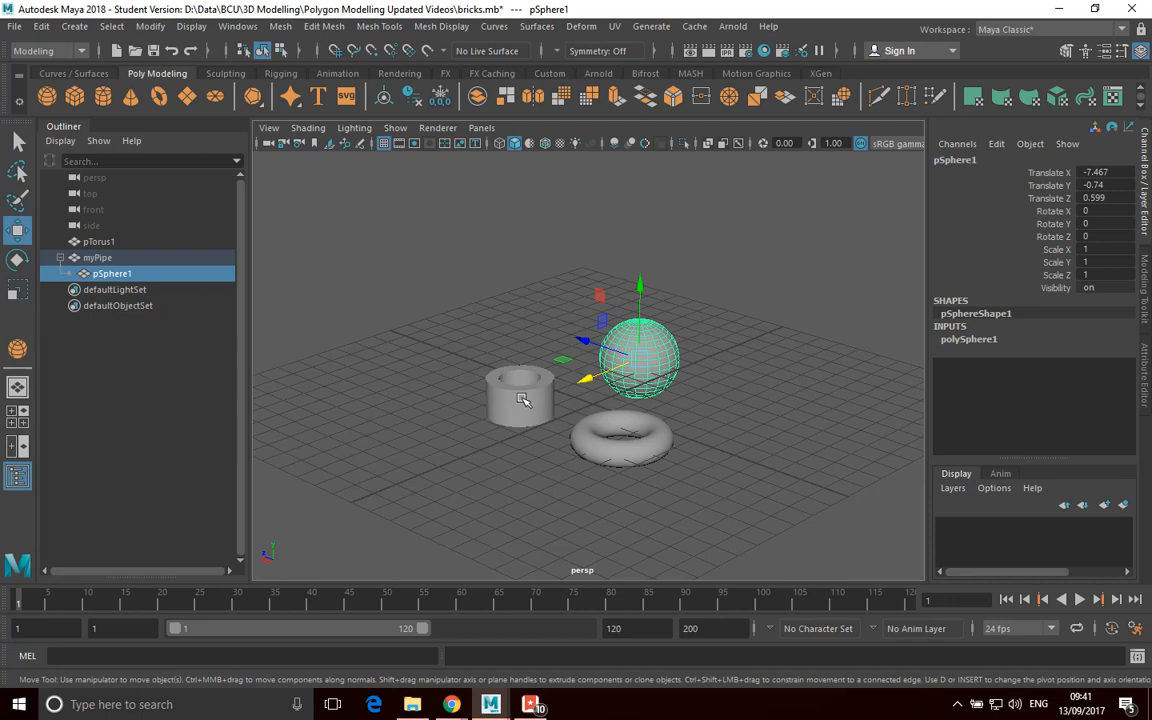
Rotate myPipe and select pSphere1 to confirm the sphere followed the pipe.
click(96, 257)
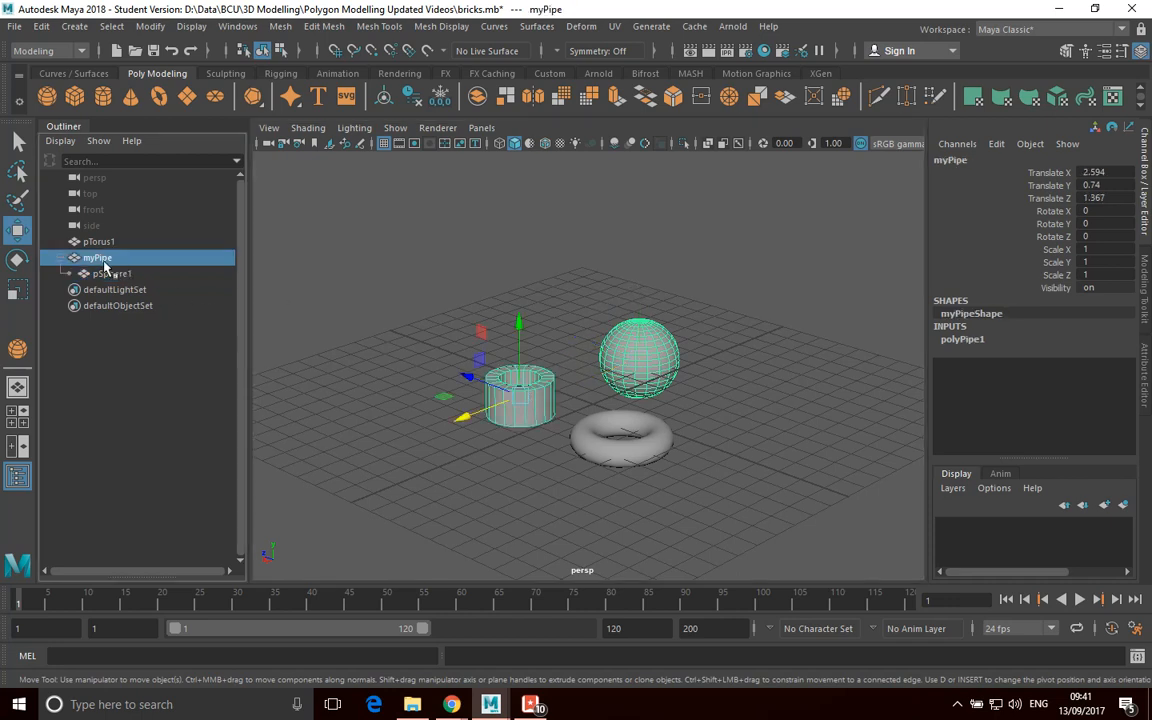
mouse_move(495, 294)
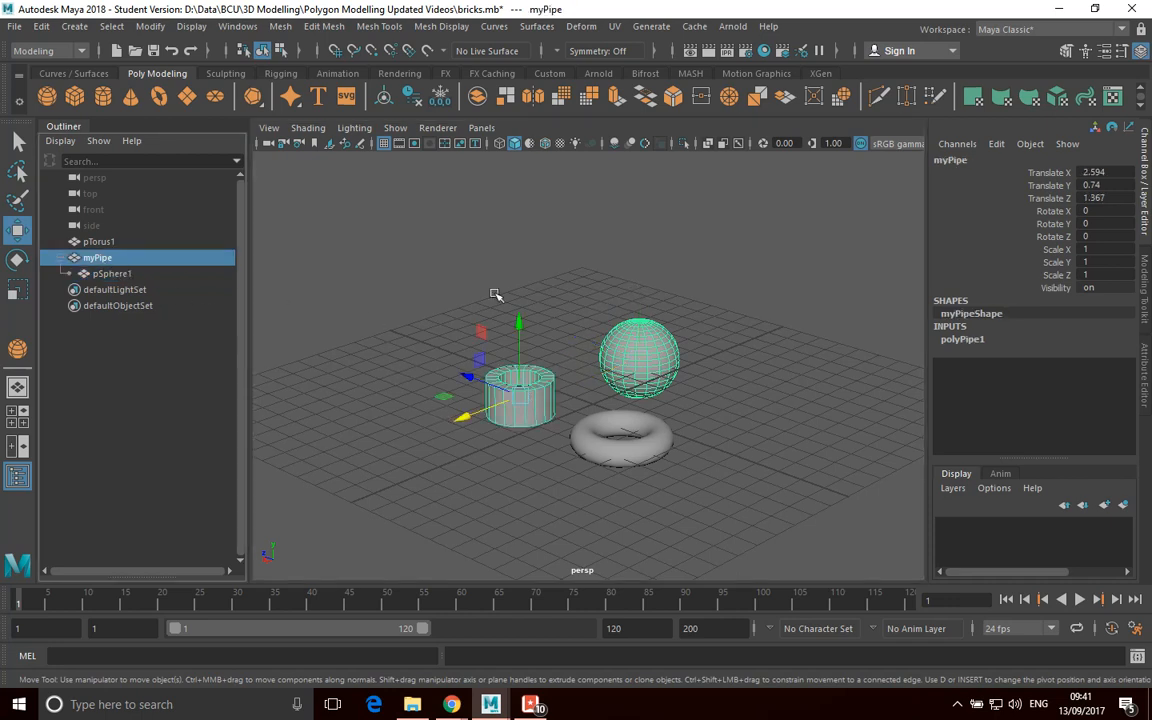
mouse_move(527, 400)
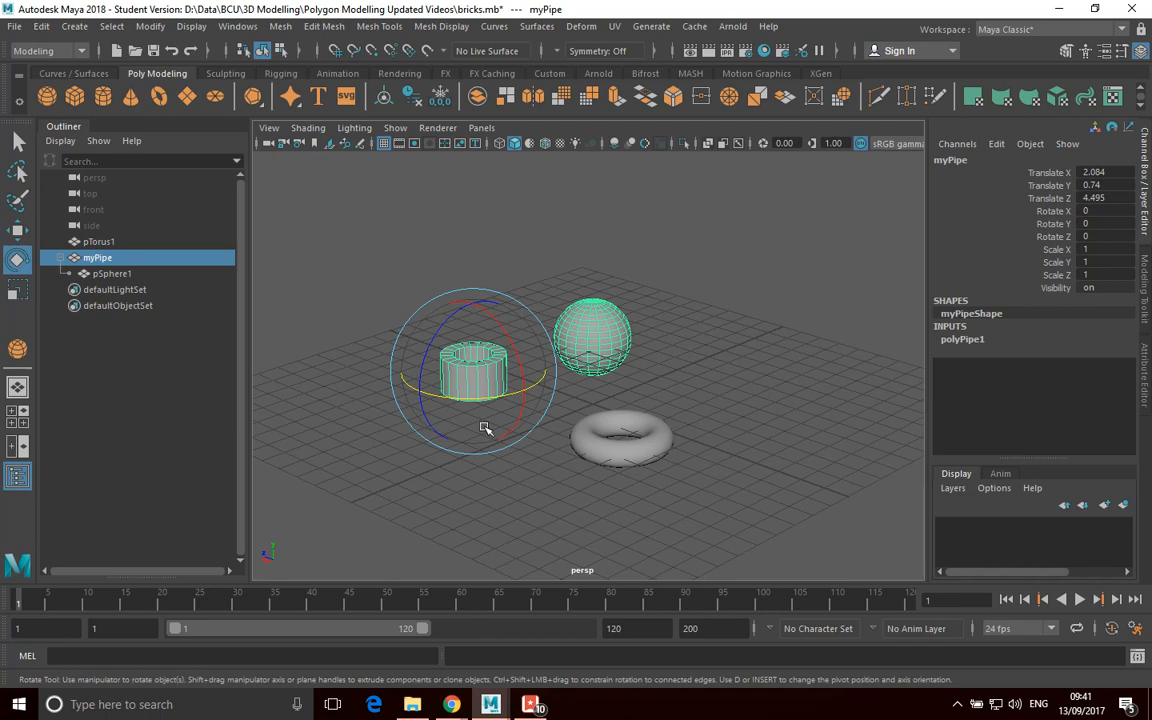
drag(485, 430, 463, 320)
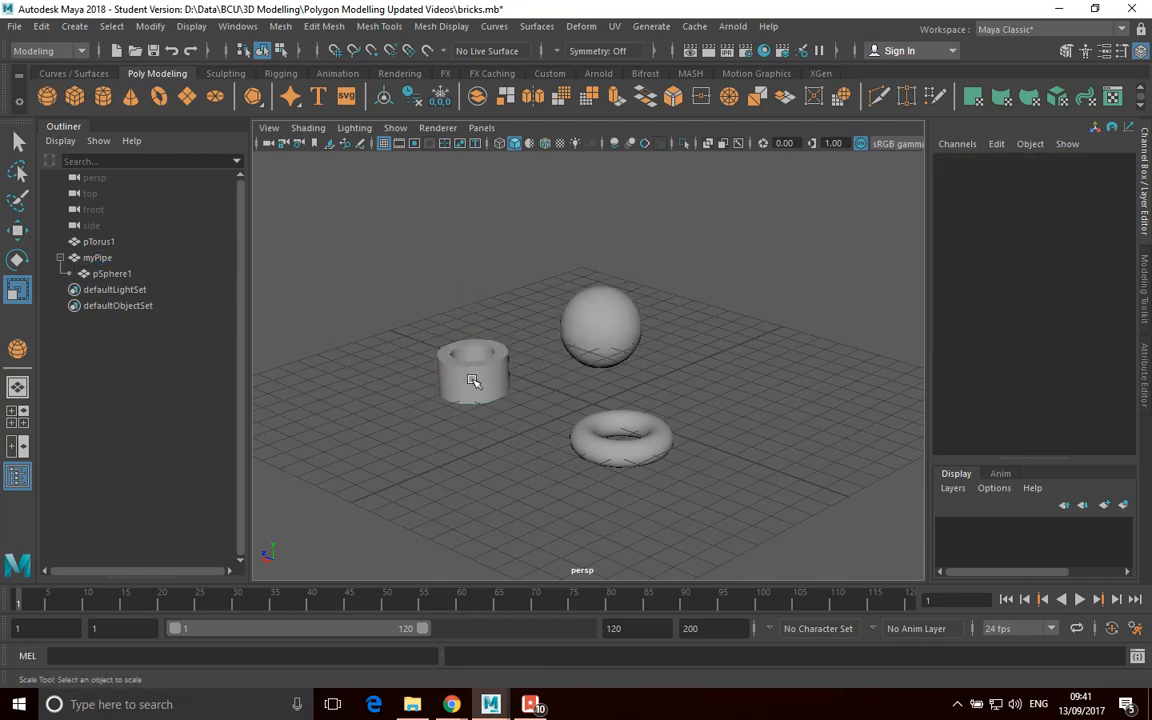
mouse_move(634, 324)
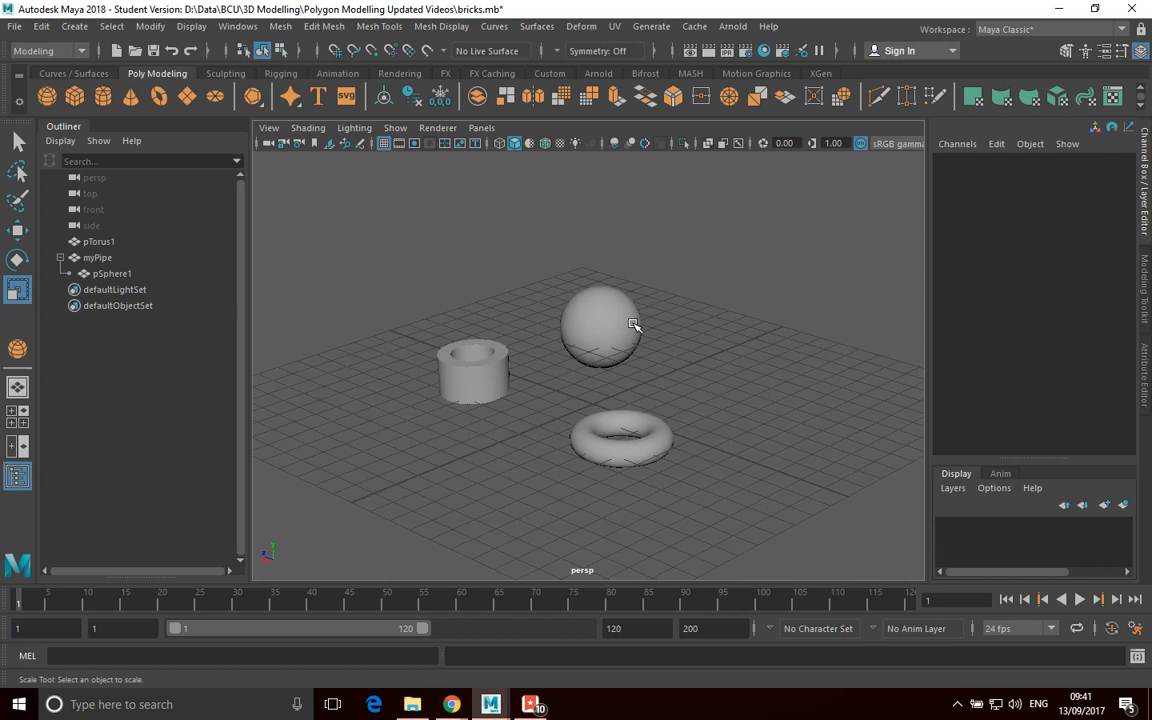
click(600, 325)
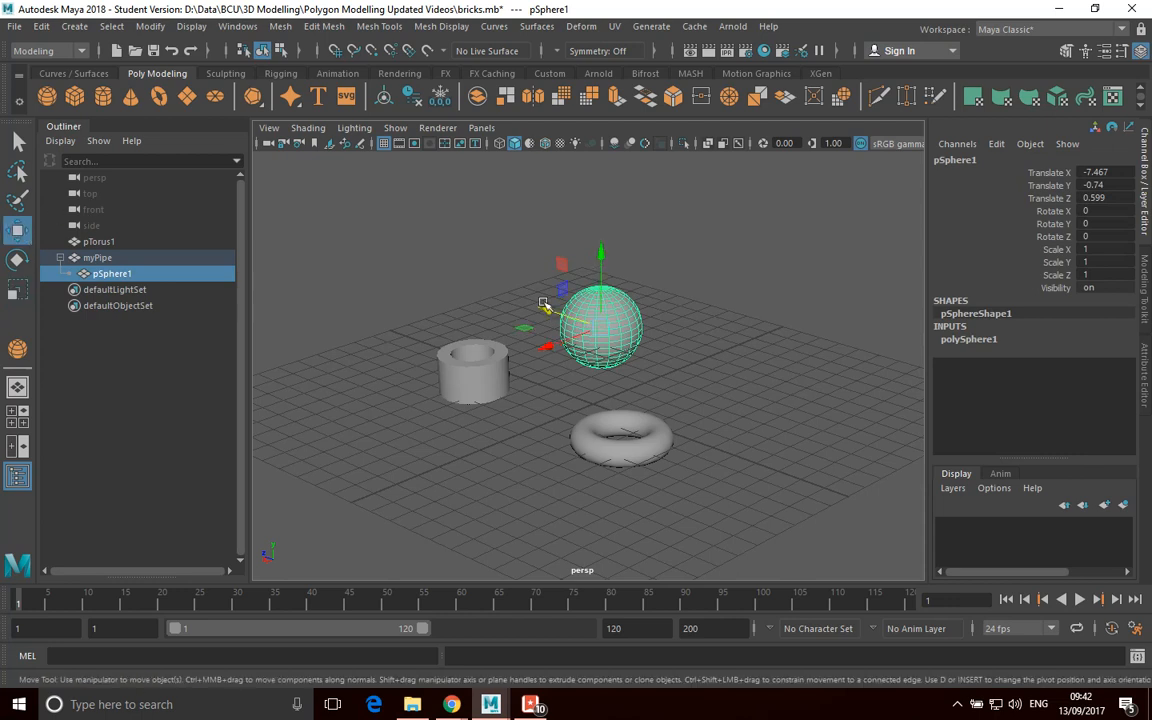
Unparent pSphere1 from myPipe so it becomes a top-level object.
drag(600, 320, 620, 330)
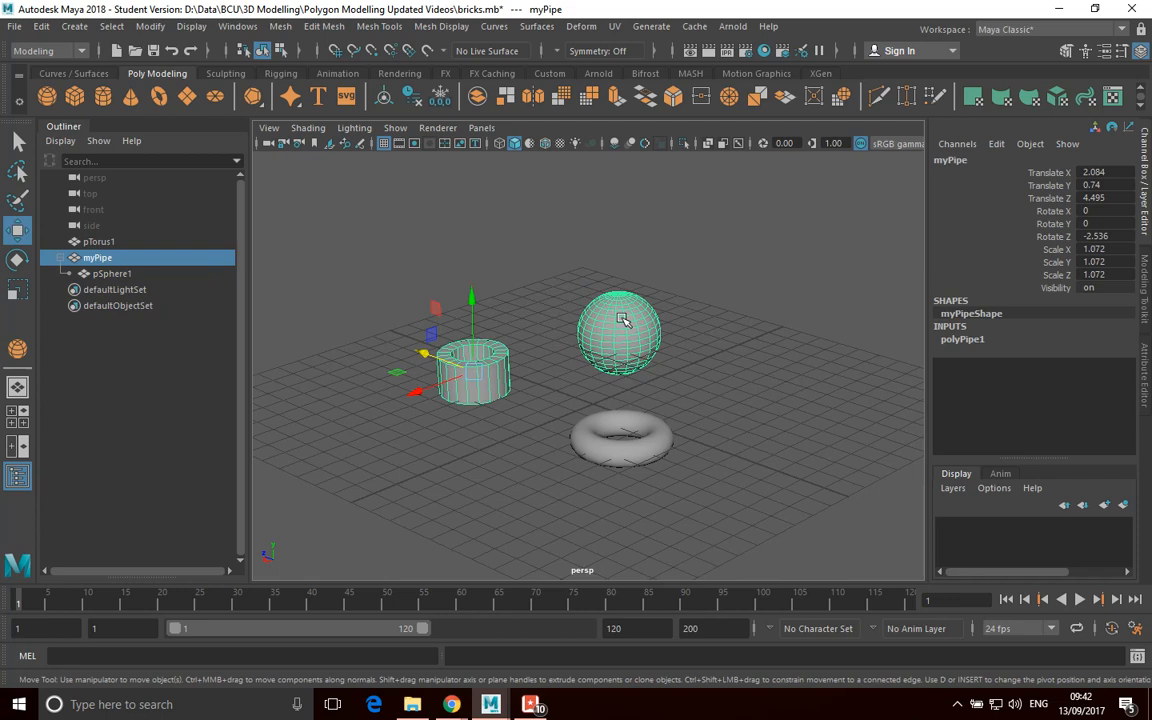
mouse_move(489, 378)
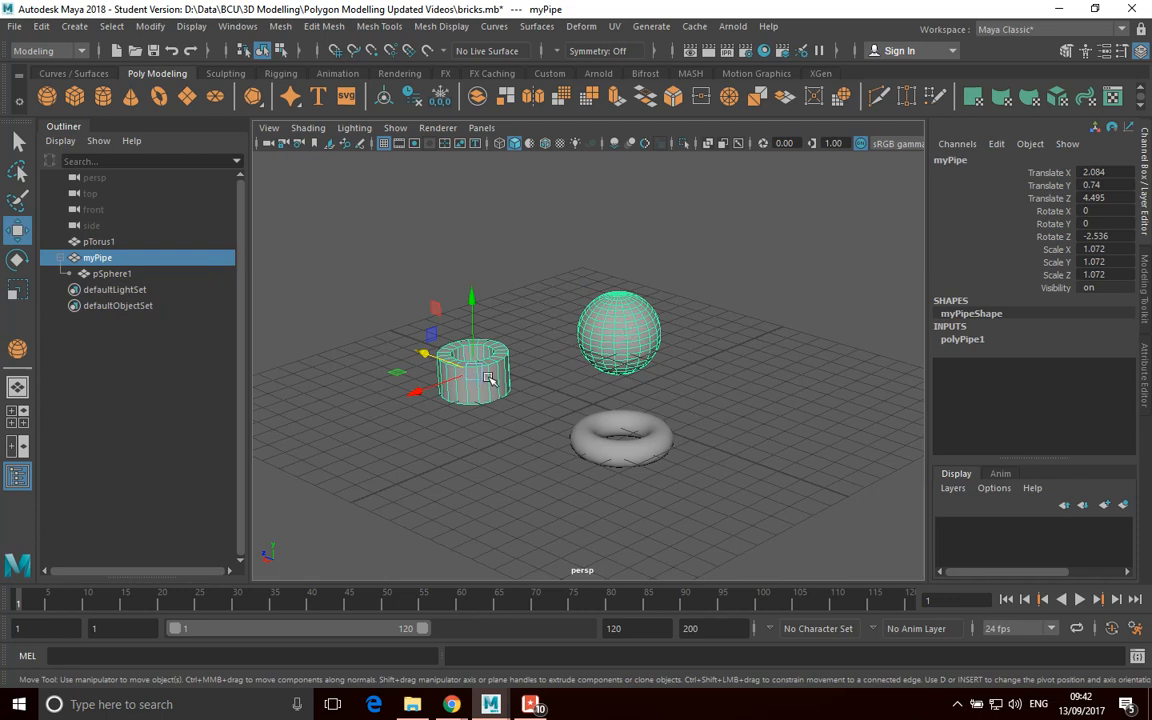
mouse_move(480, 401)
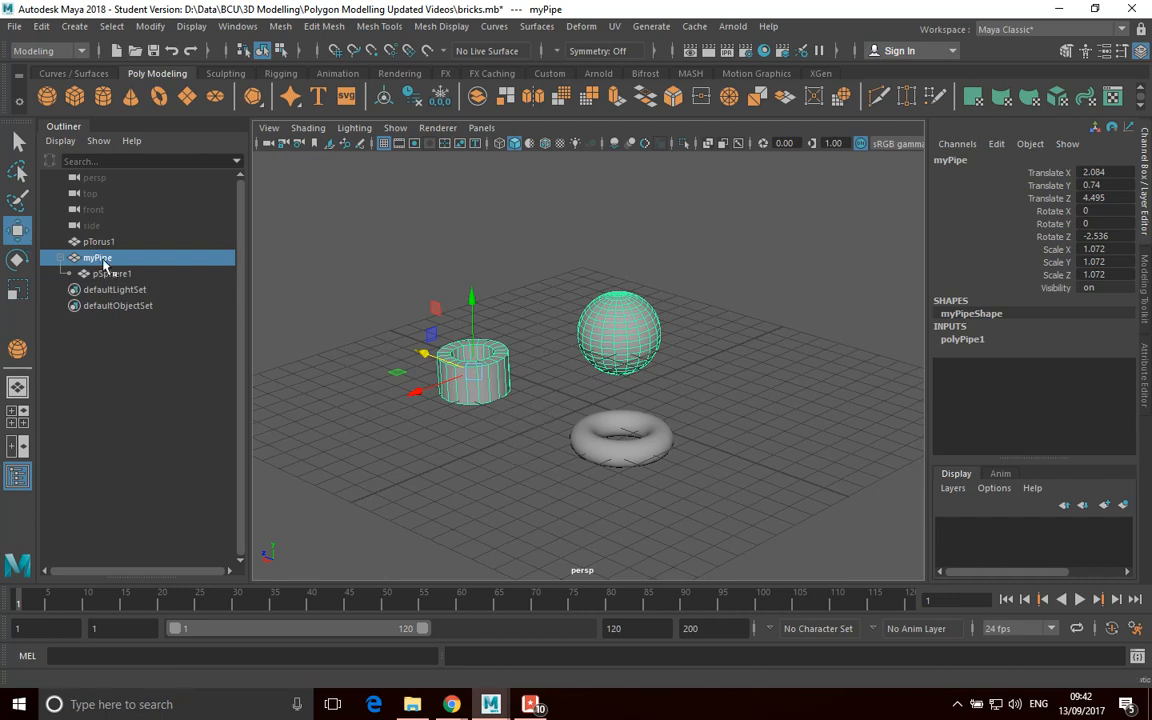
click(111, 273)
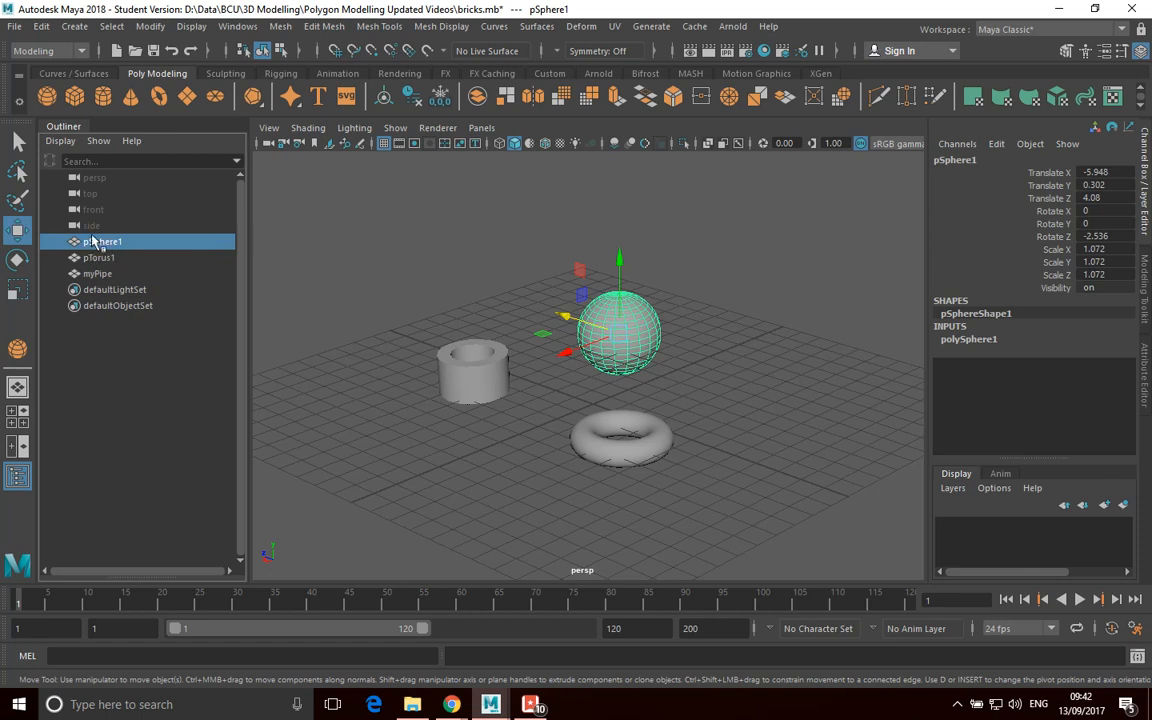
Group myPipe and pSphere1 into group1 with Edit > Group.
click(470, 450)
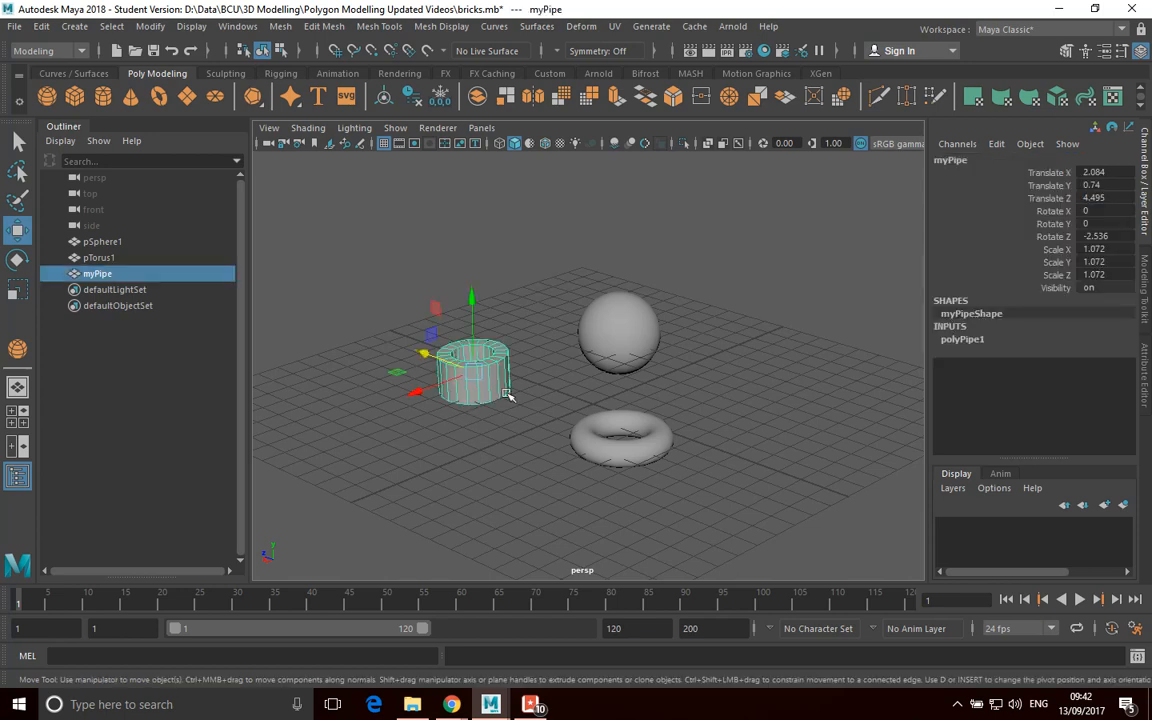
mouse_move(632, 340)
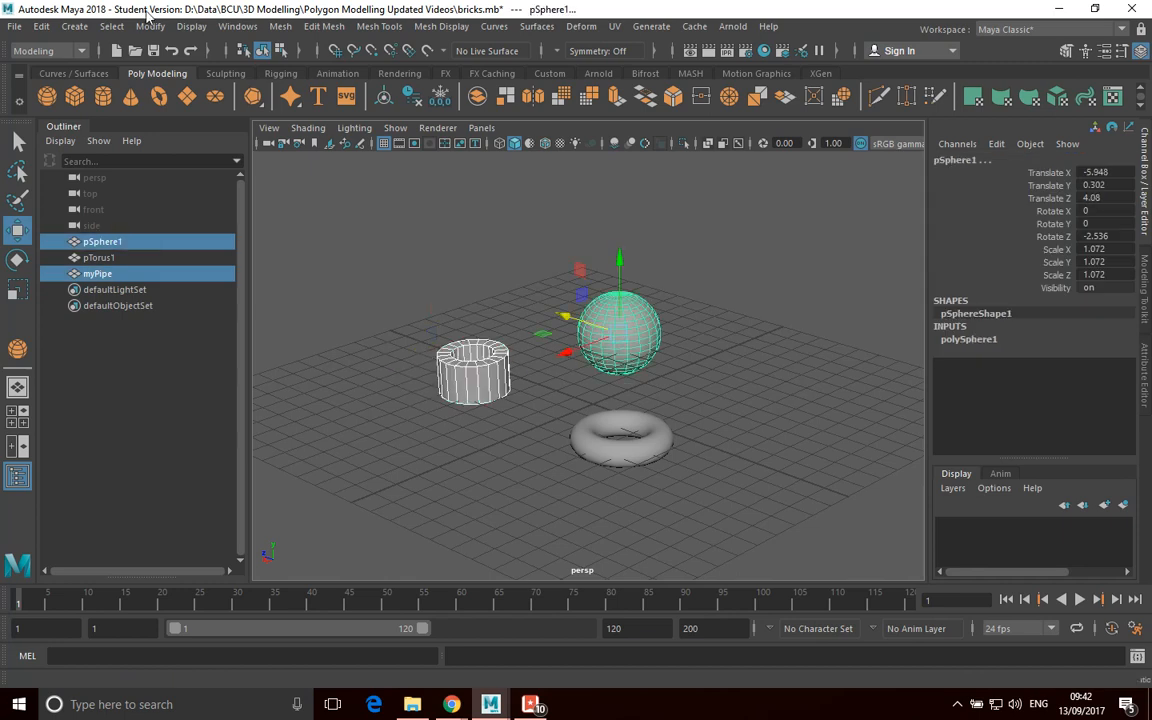
click(41, 26)
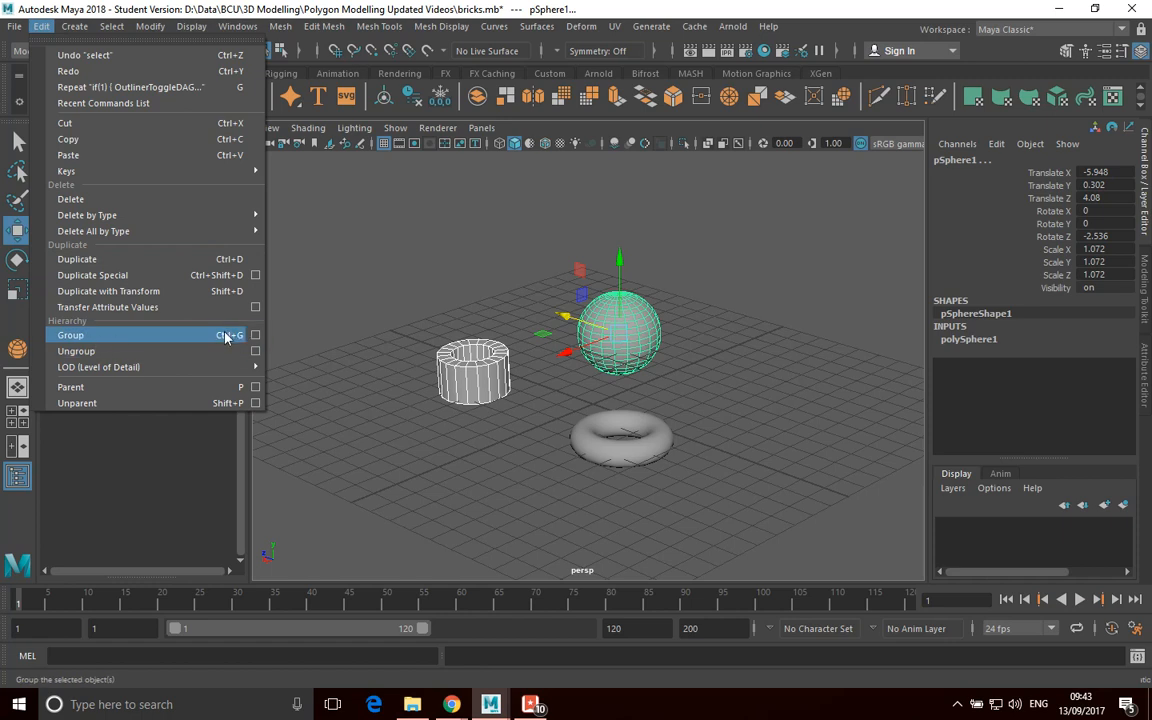
click(70, 335)
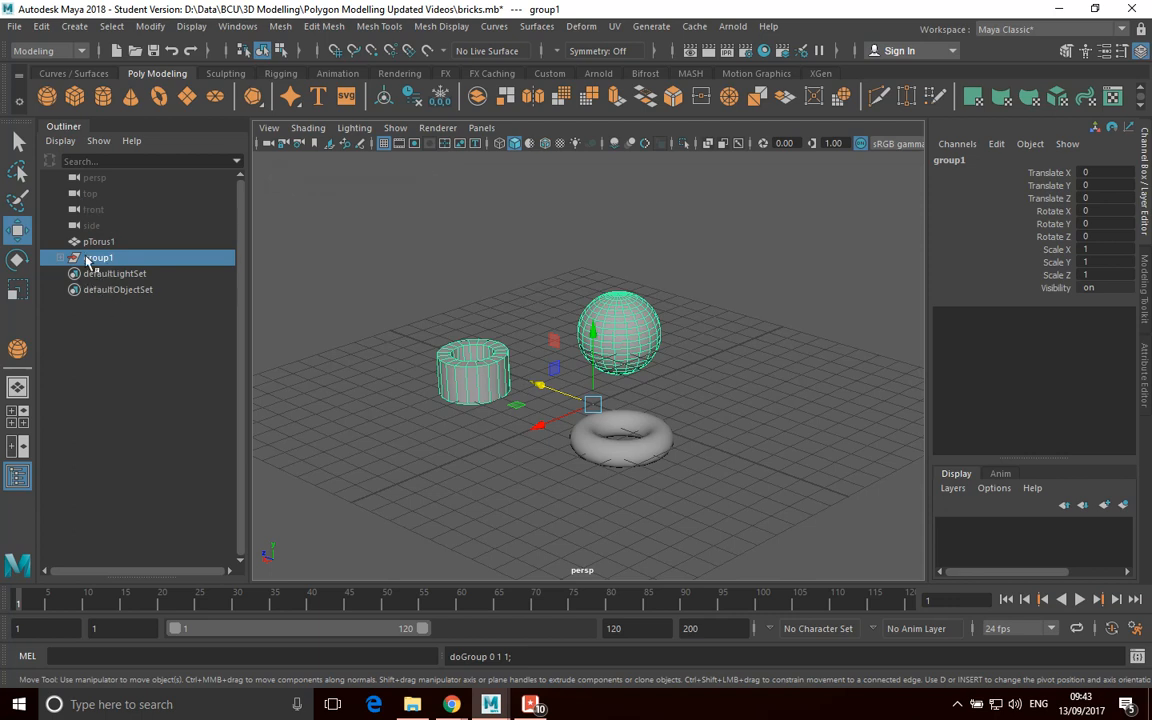
mouse_move(70, 260)
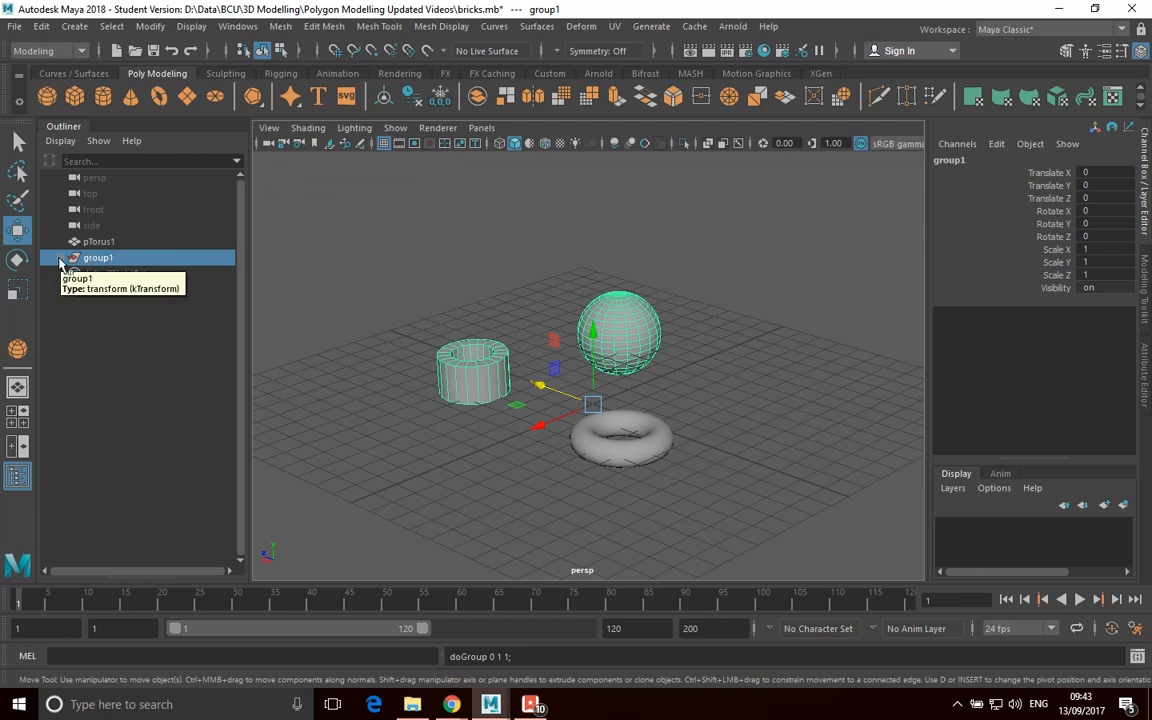
Expand group1, select myPipe and pSphere1 in turn, then reselect group1.
click(62, 257)
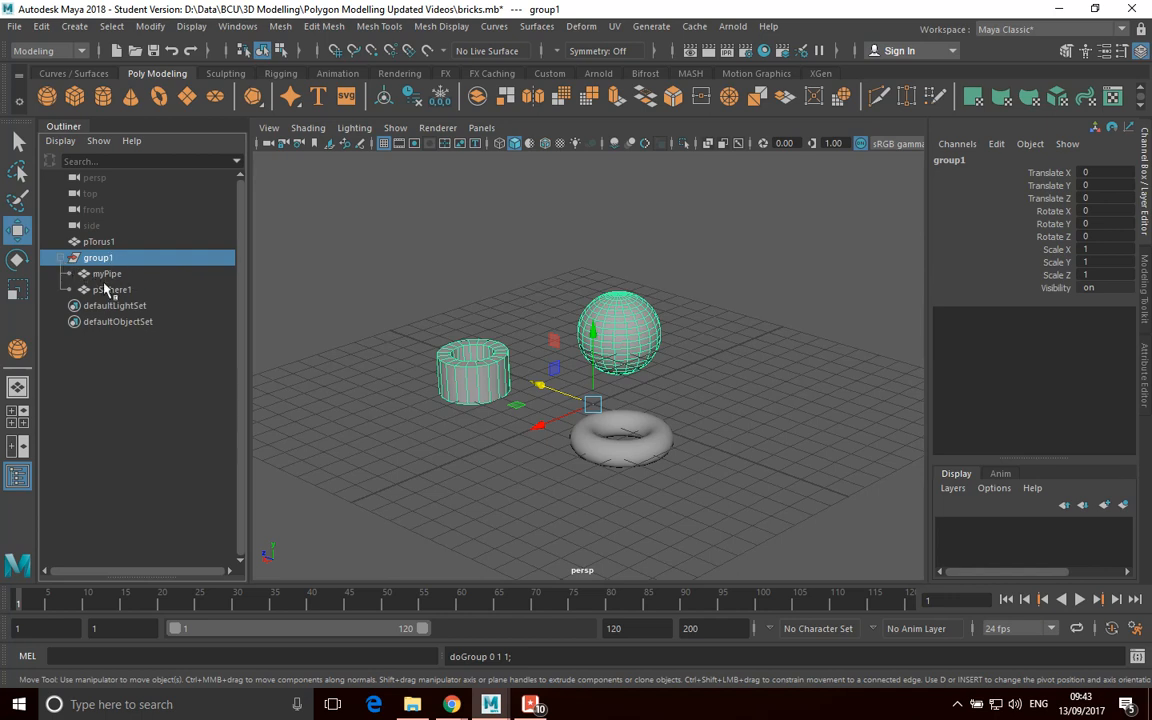
click(106, 273)
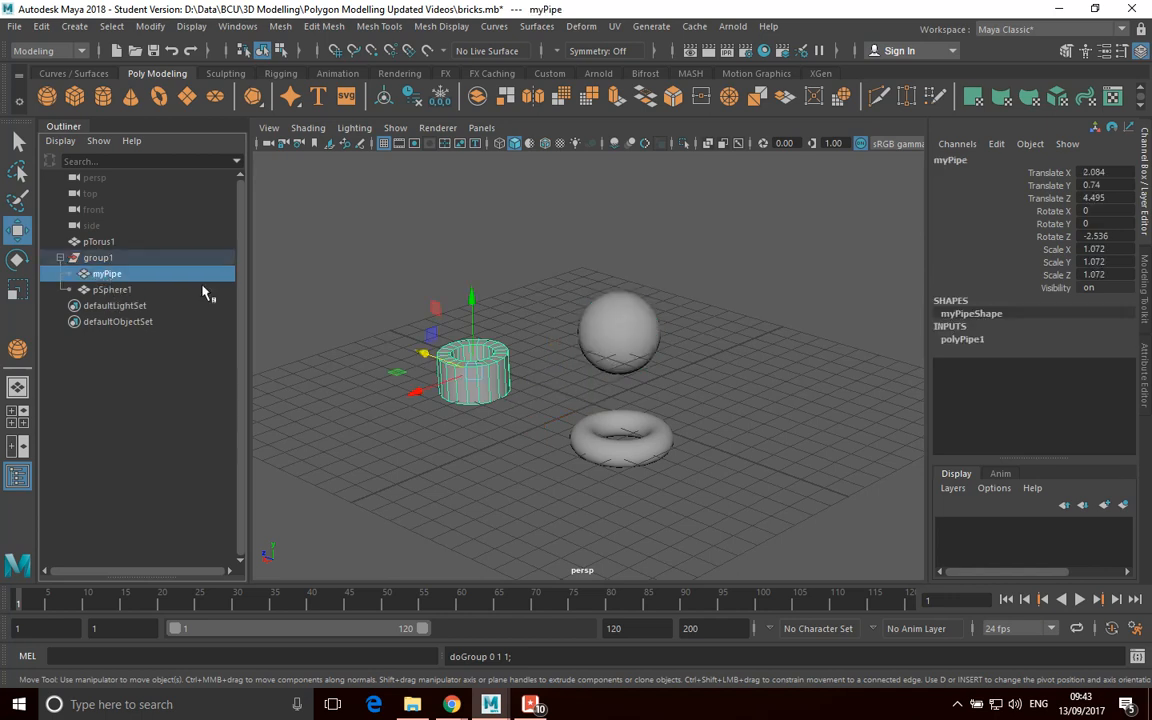
click(112, 289)
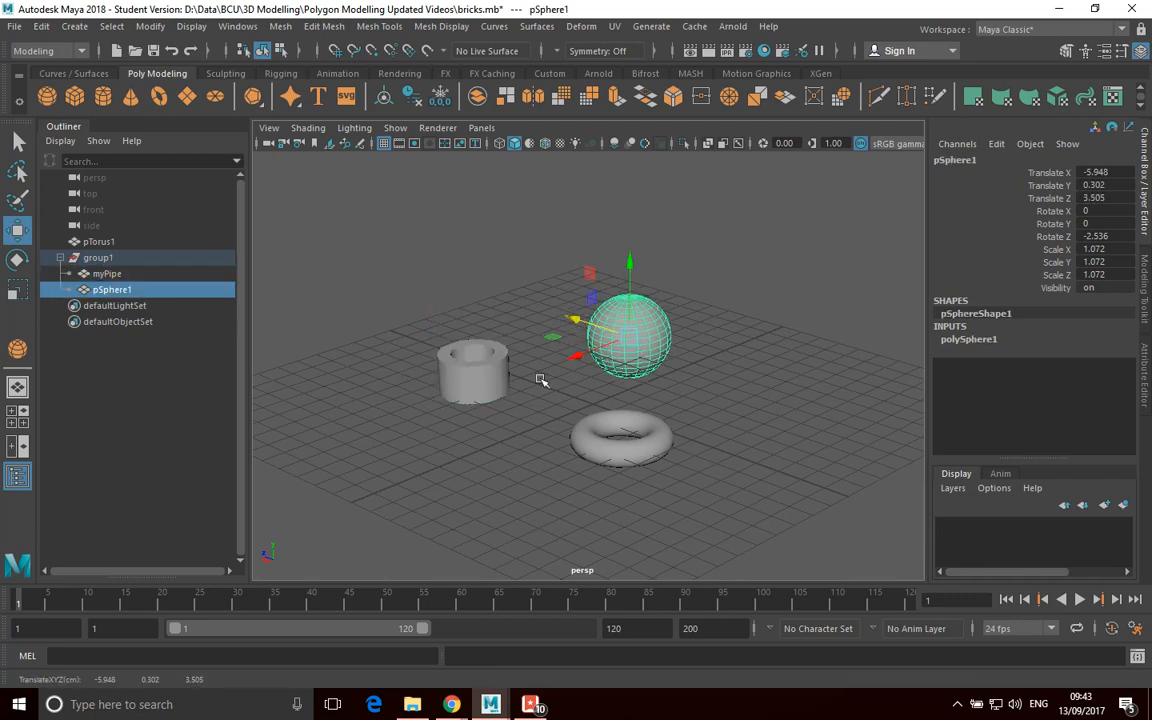
mouse_move(409, 363)
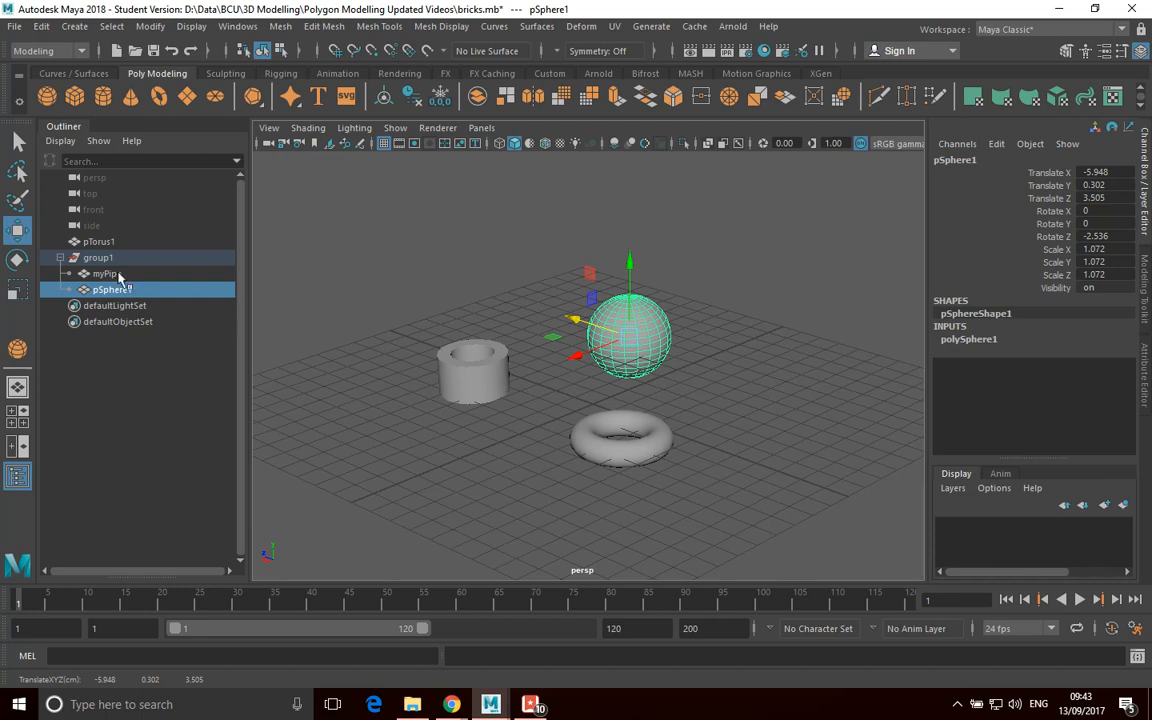
click(98, 257)
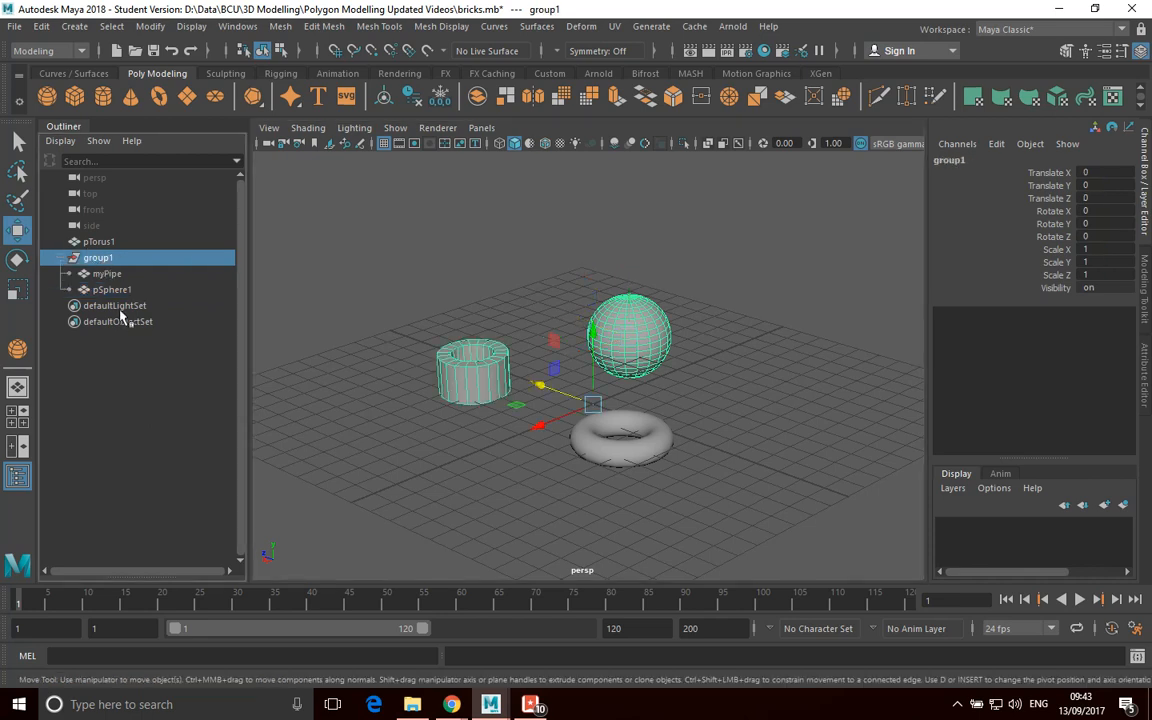
mouse_move(118, 321)
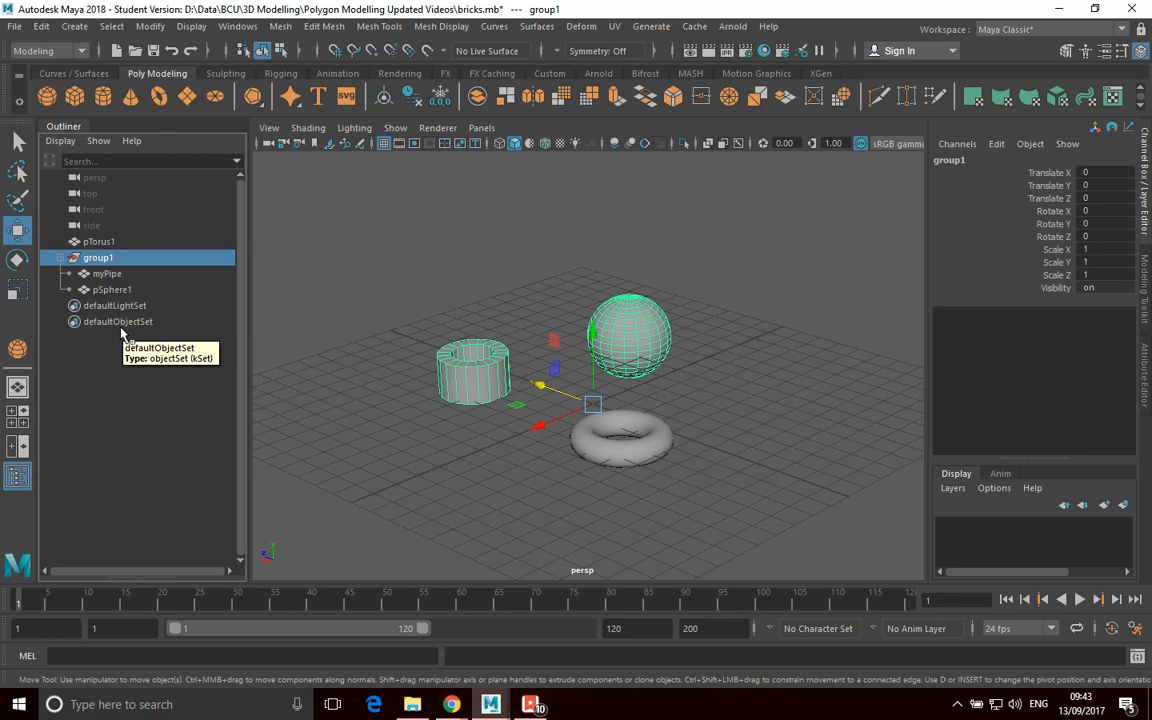
mouse_move(122, 308)
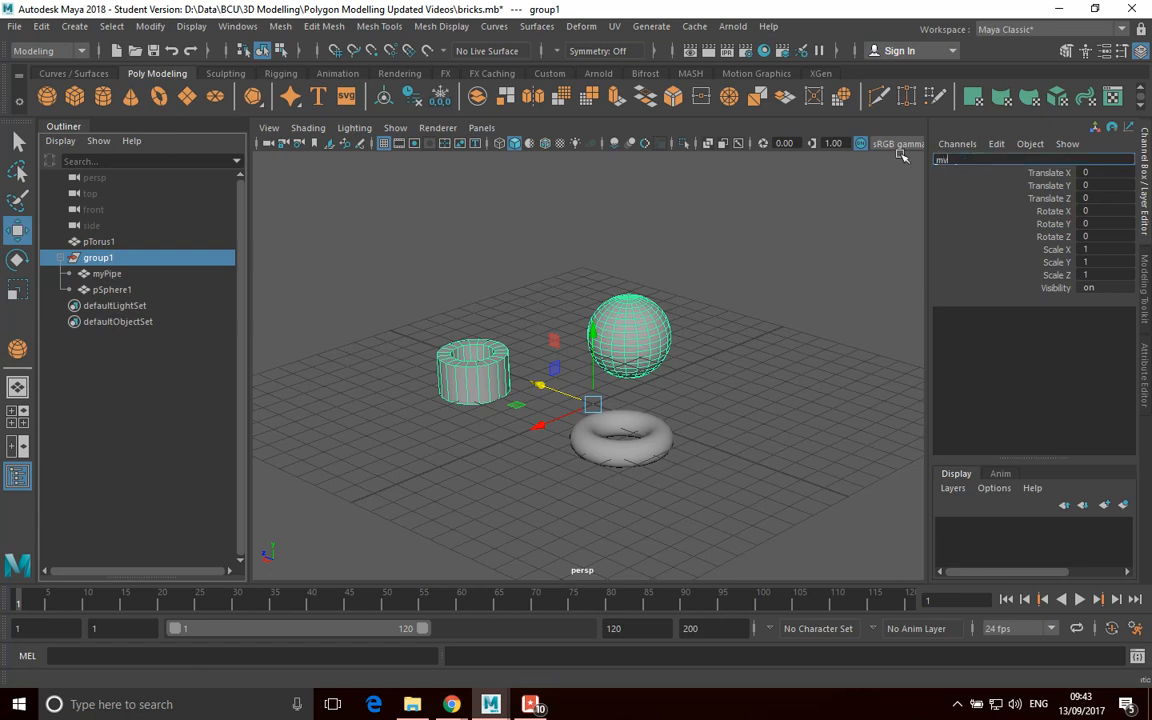
Rename the group to myObjects and rotate it about Z, moving pipe and sphere together.
text(myObjects)
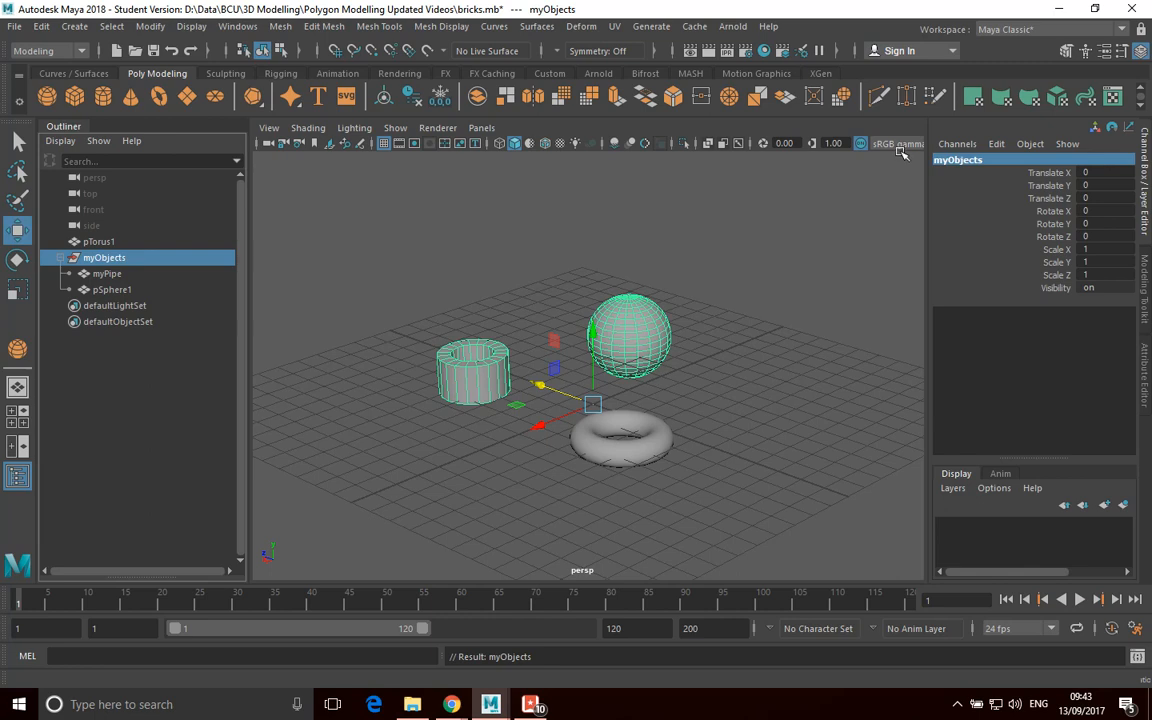
mouse_move(658, 388)
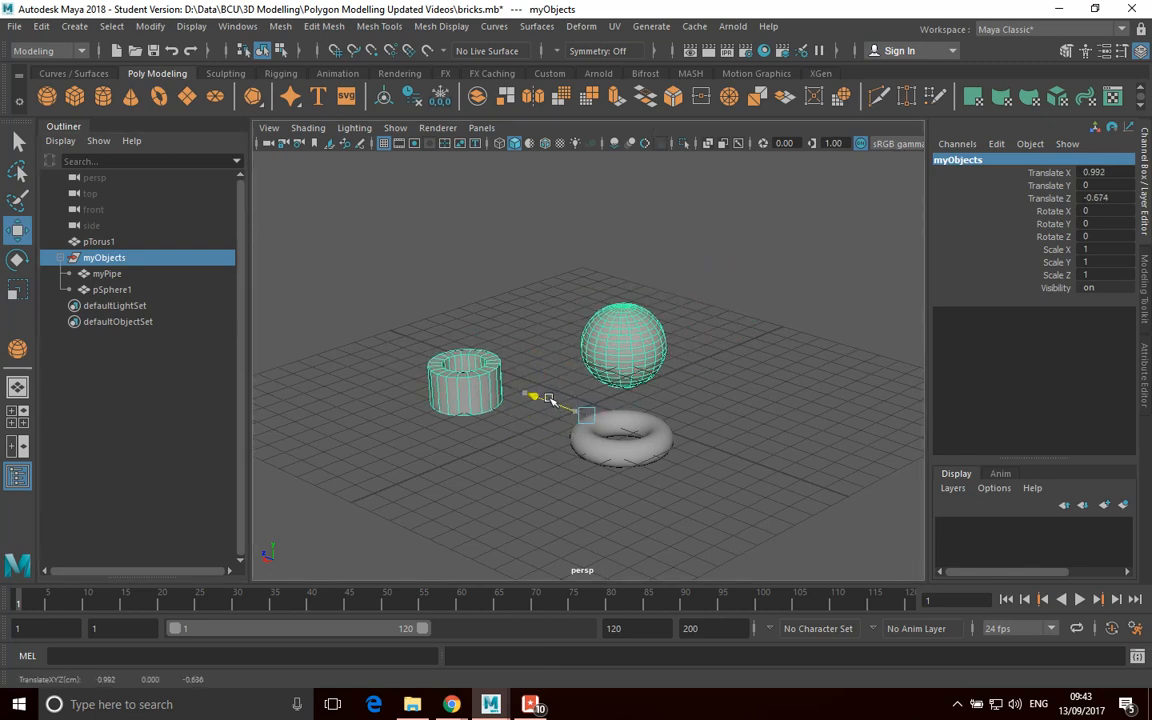
click(17, 260)
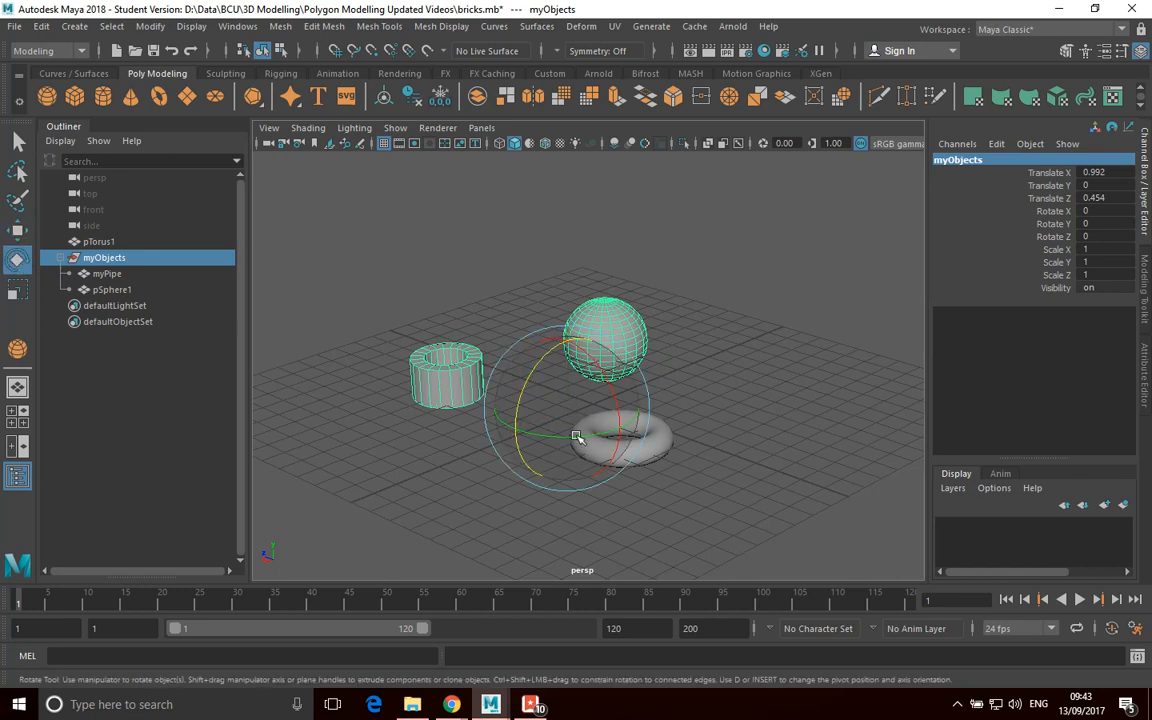
drag(577, 435, 450, 390)
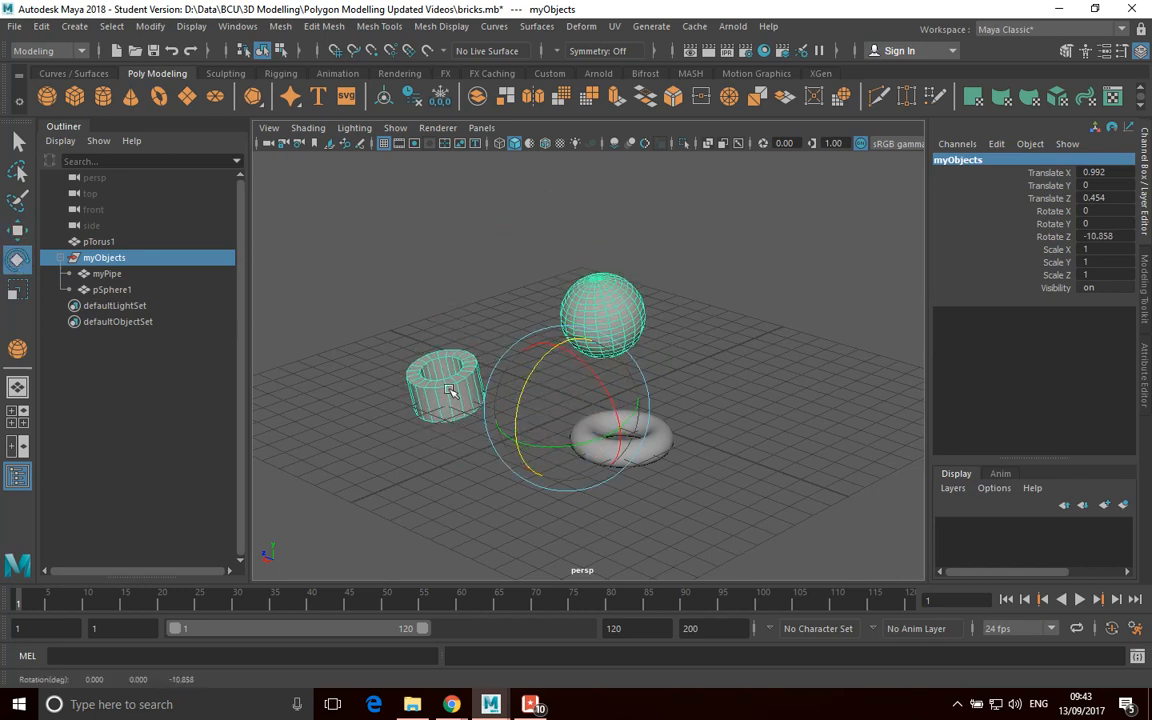
click(763, 387)
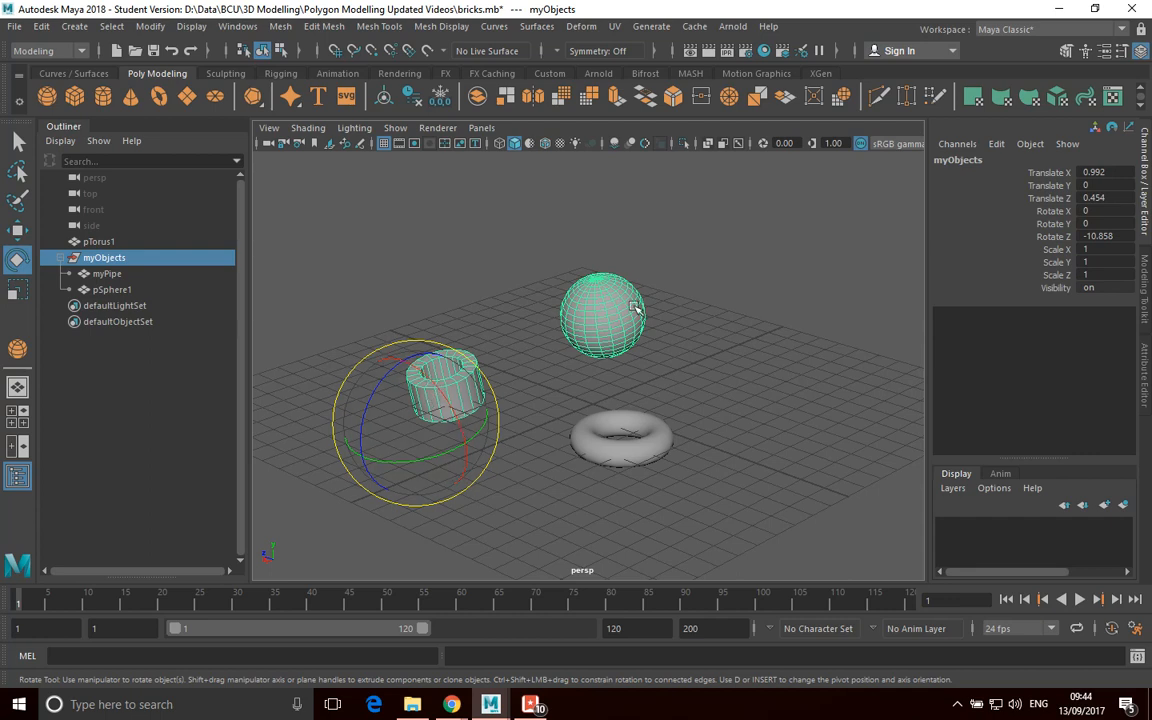
mouse_move(583, 328)
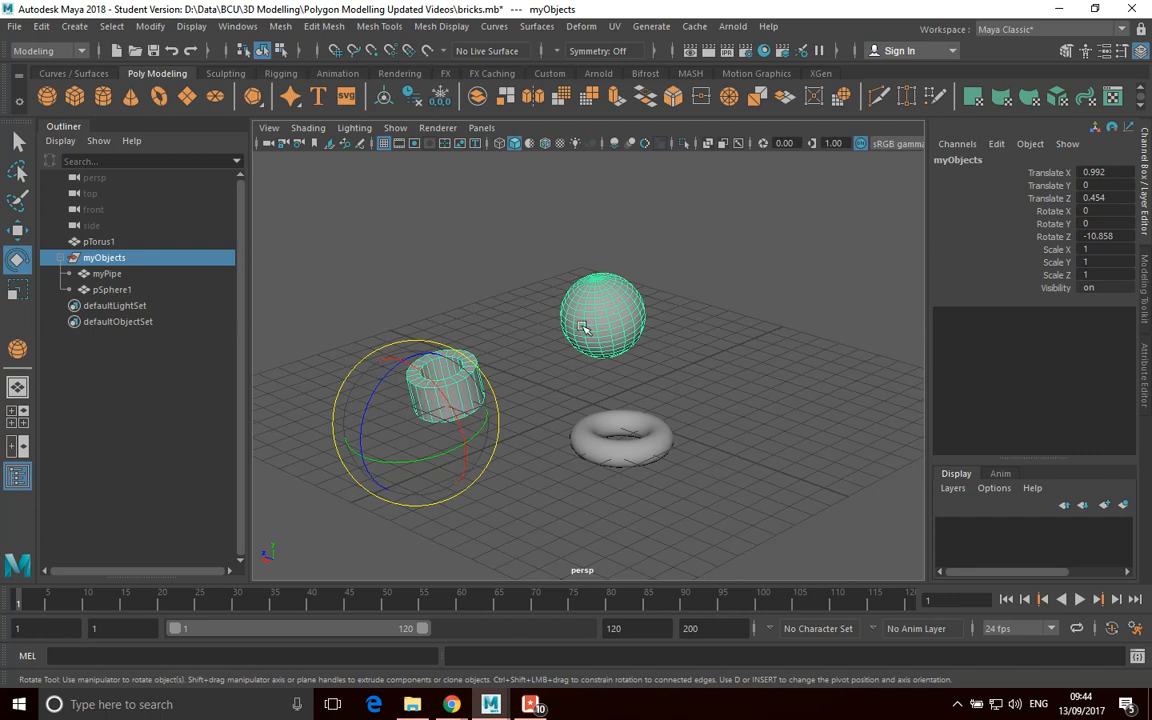